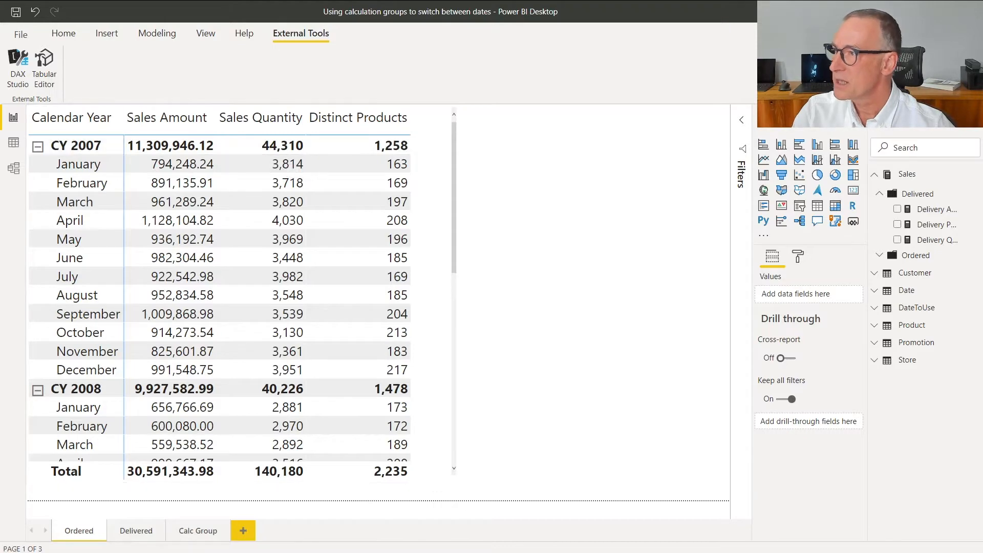
- Switch to the Model view showing Sales linked to Date by active and inactive relationships
{"action": "left_click", "coordinate": [13, 167]}
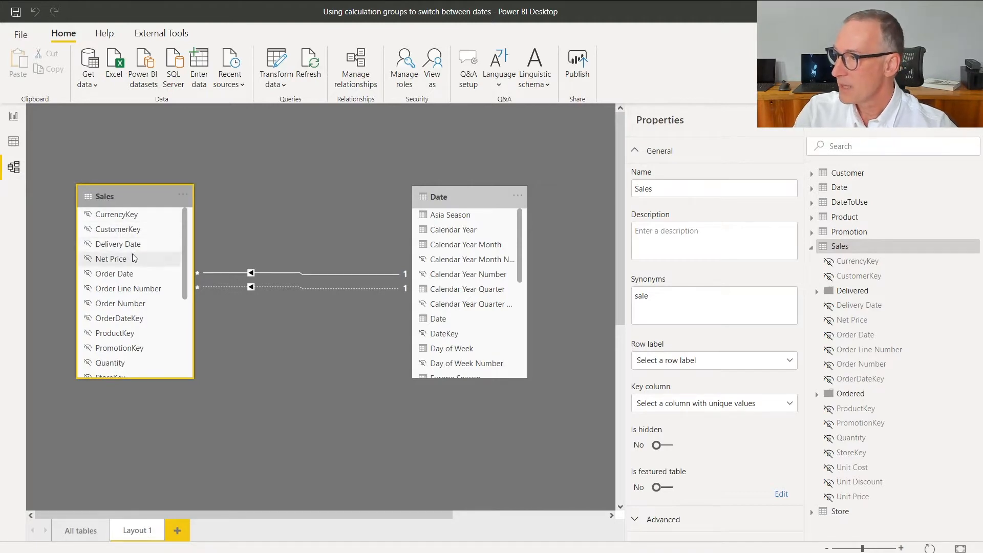
- Inspect the Delivery Date and Order Date columns in Sales, then return to Report view
{"action": "left_click", "coordinate": [118, 243]}
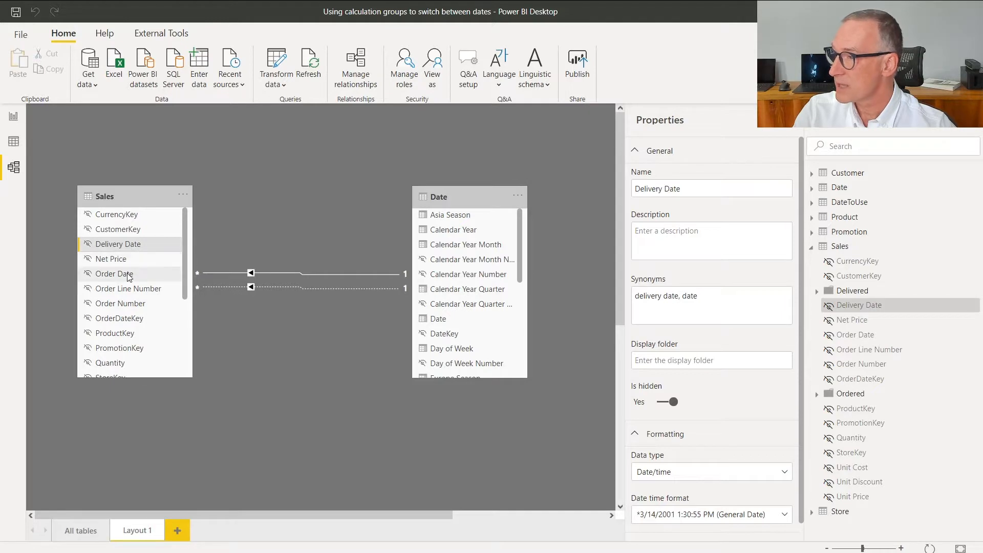
{"action": "left_click", "coordinate": [114, 273]}
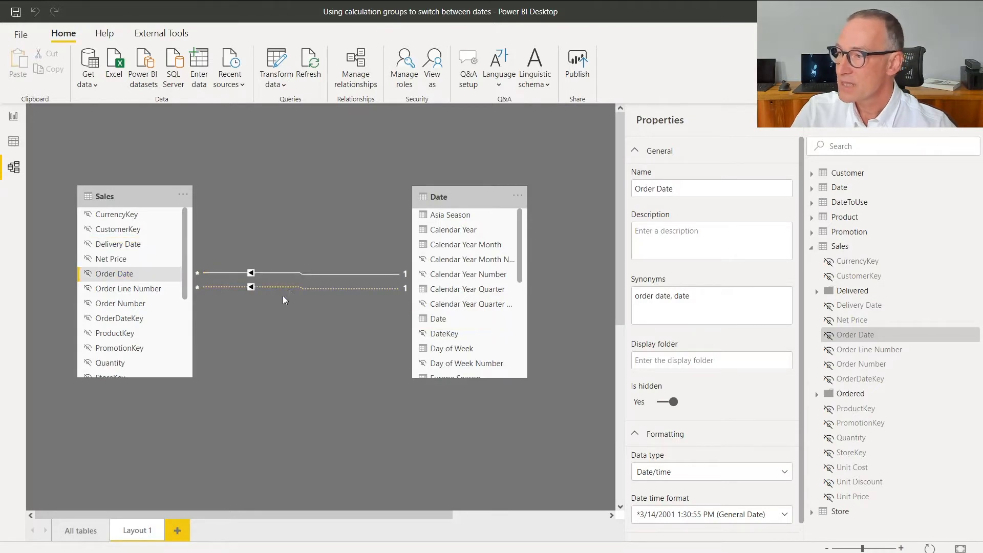
{"action": "left_click", "coordinate": [295, 286]}
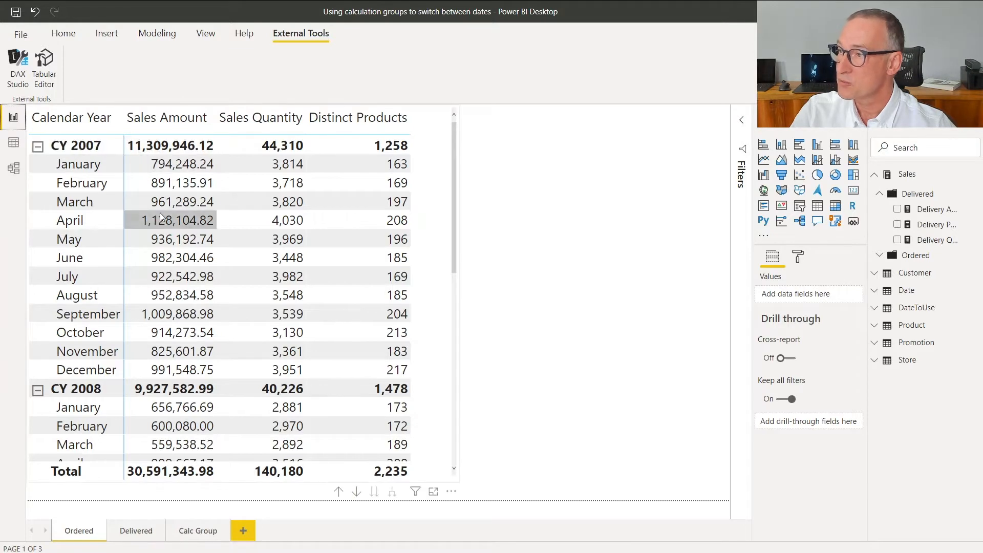
{"action": "mouse_move", "coordinate": [183, 220]}
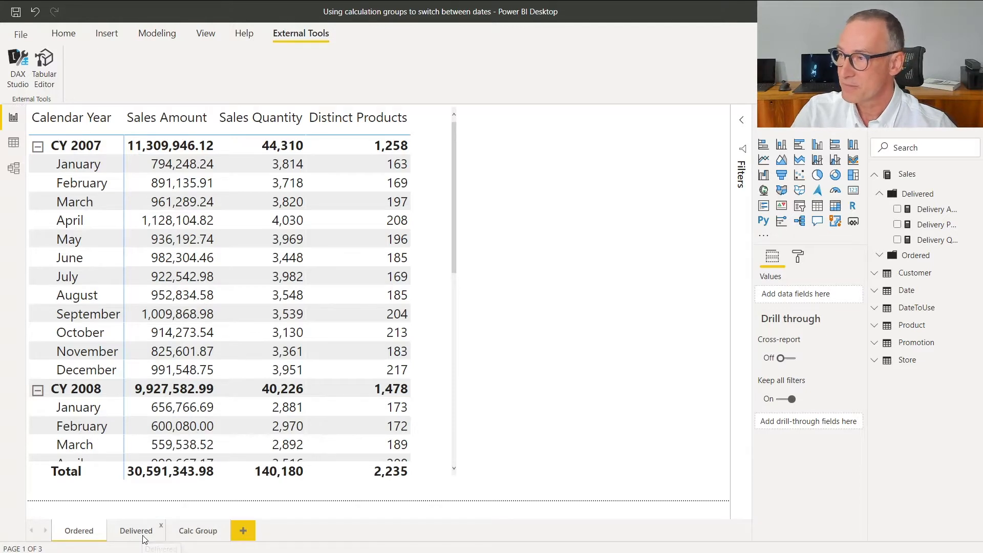
- Show the Delivered page's monthly matrix and select the Delivery Amount measure
{"action": "left_click", "coordinate": [135, 530]}
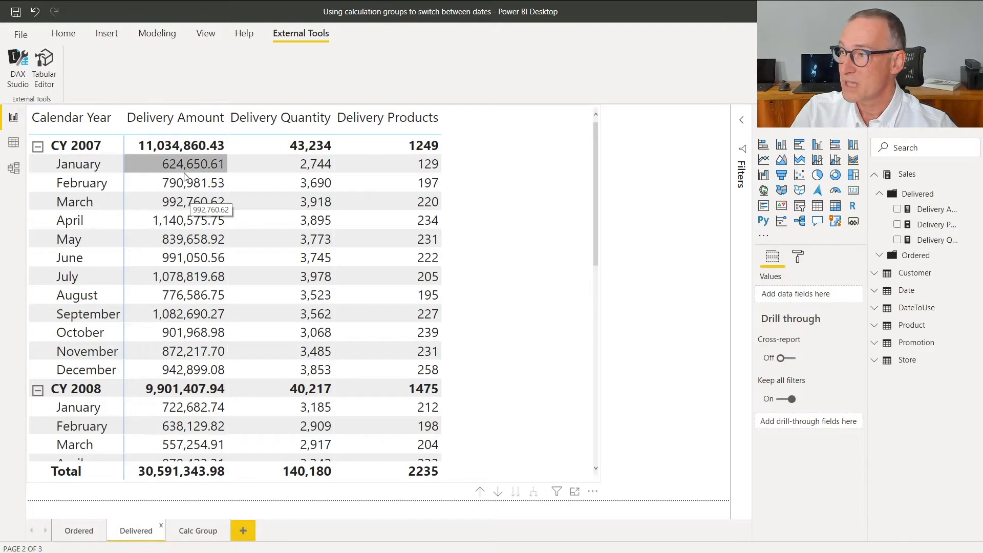
{"action": "mouse_move", "coordinate": [410, 169]}
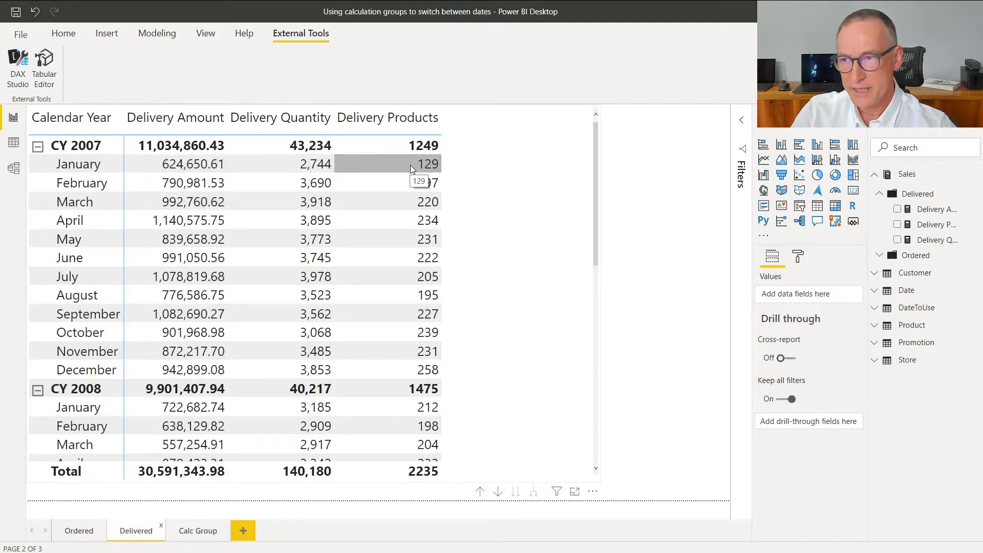
{"action": "left_click", "coordinate": [939, 209]}
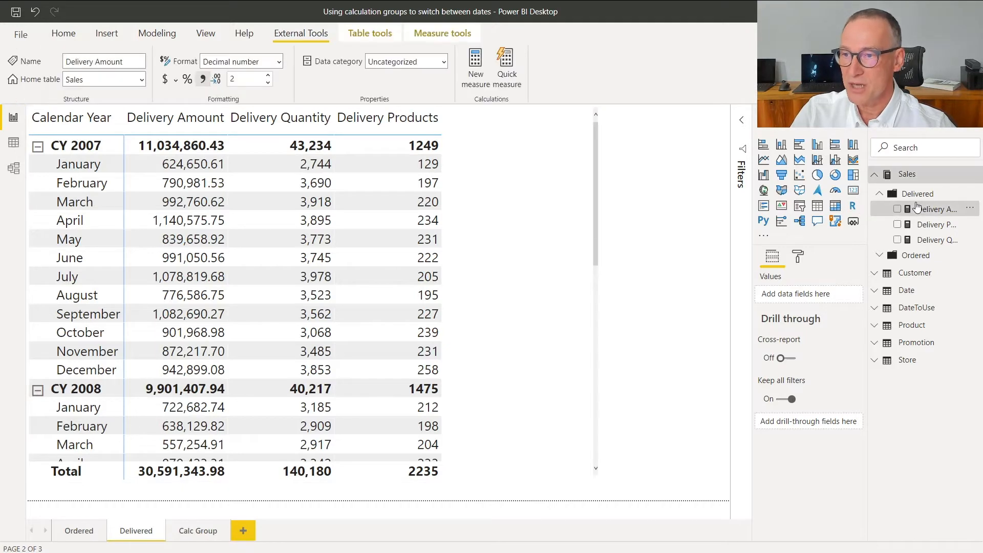
{"action": "left_click", "coordinate": [937, 209]}
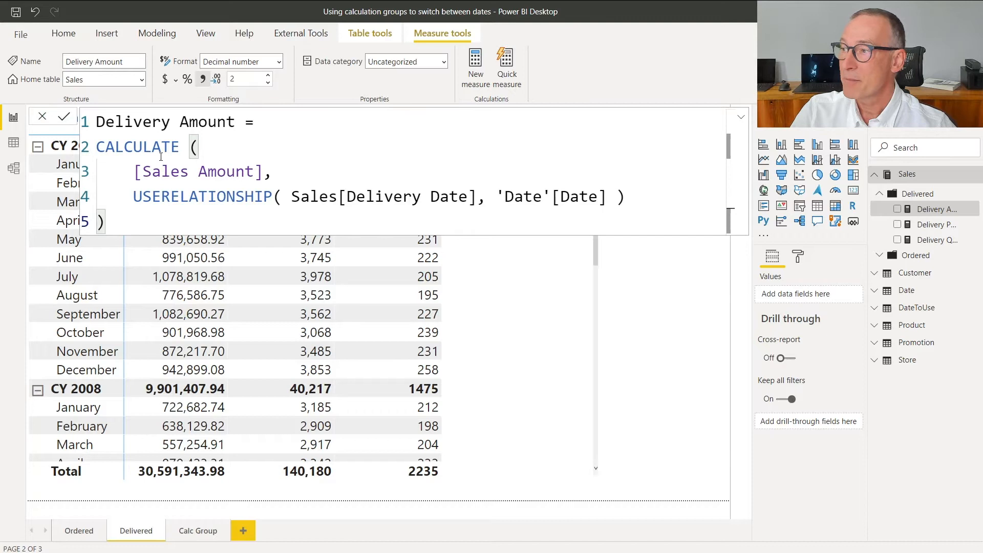
{"action": "double_click", "coordinate": [200, 197]}
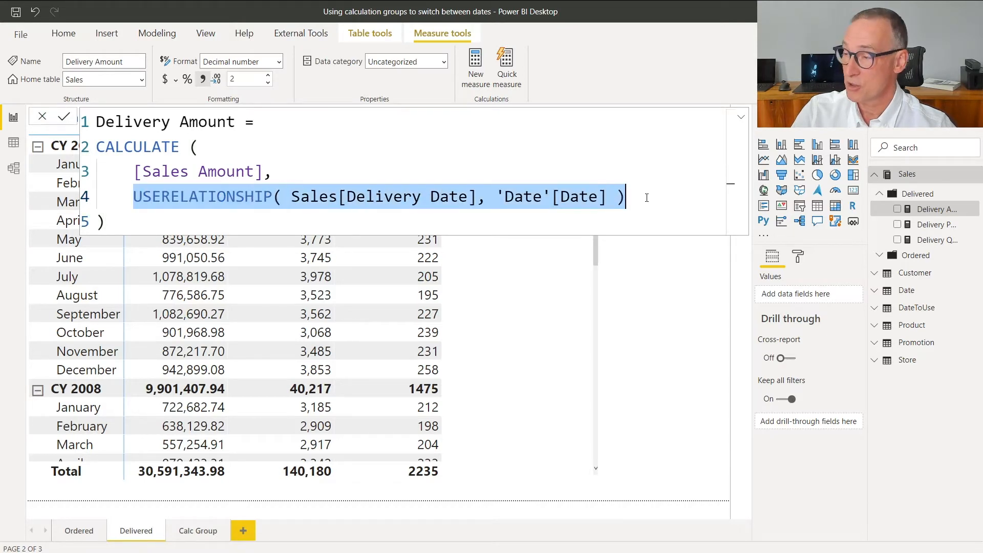
{"action": "mouse_move", "coordinate": [938, 224]}
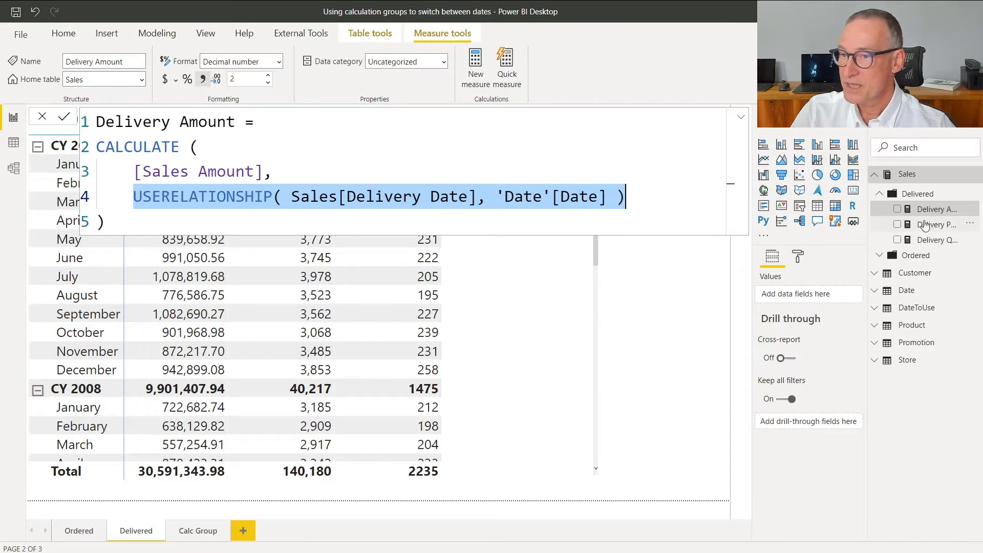
{"action": "left_click", "coordinate": [939, 224]}
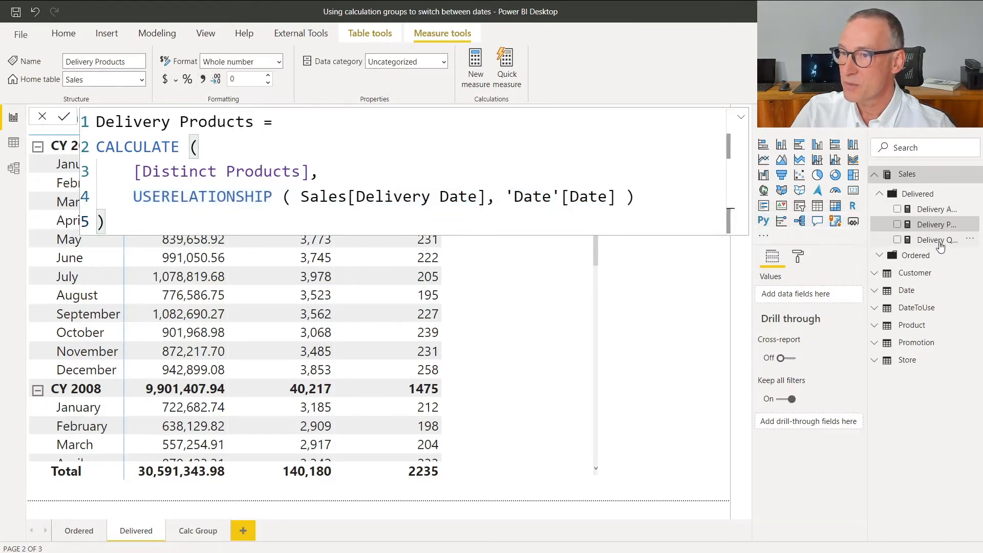
{"action": "left_click", "coordinate": [937, 240]}
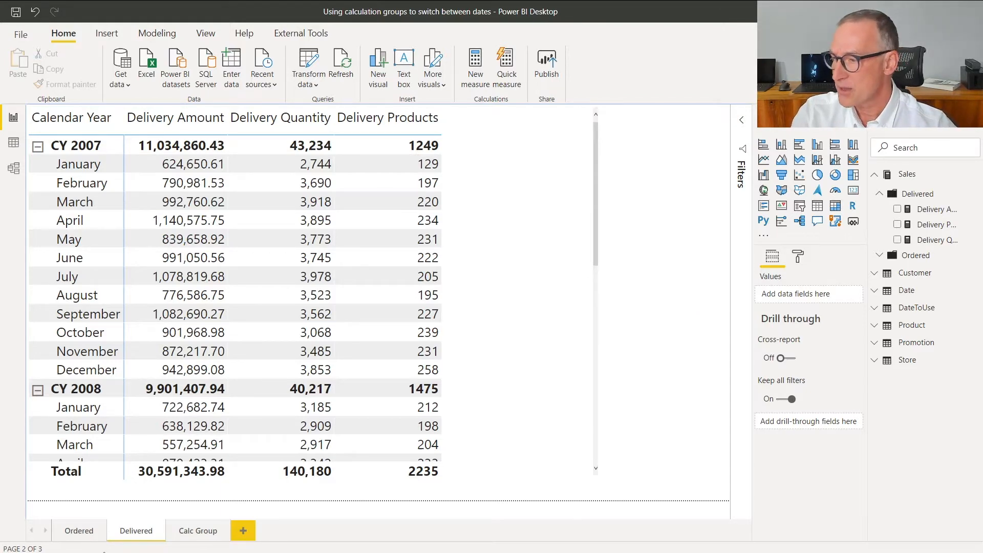
- On the Calc Group page, set the DateToUse slicer to Order Date, then to Delivery Date
{"action": "left_click", "coordinate": [198, 531]}
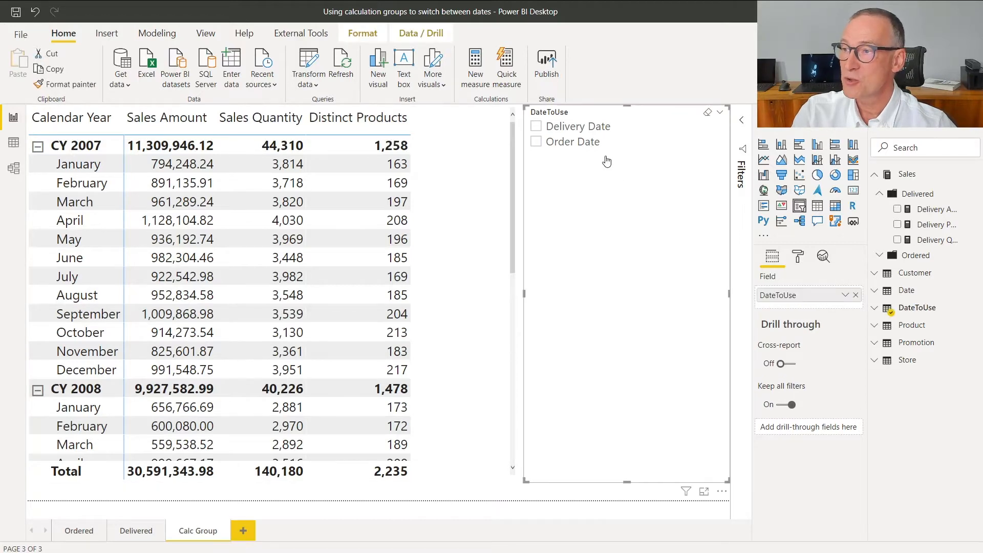
{"action": "left_click", "coordinate": [536, 141]}
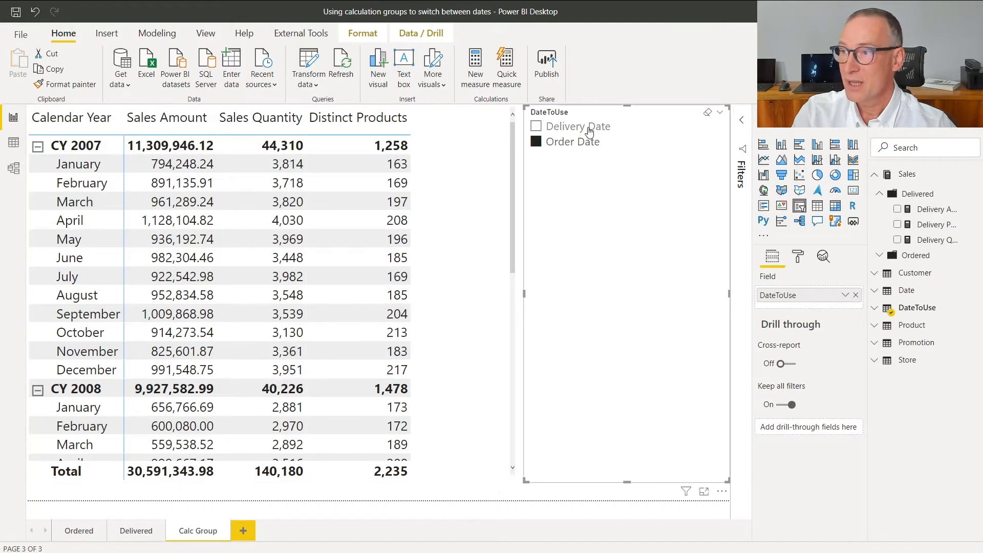
{"action": "left_click", "coordinate": [536, 141]}
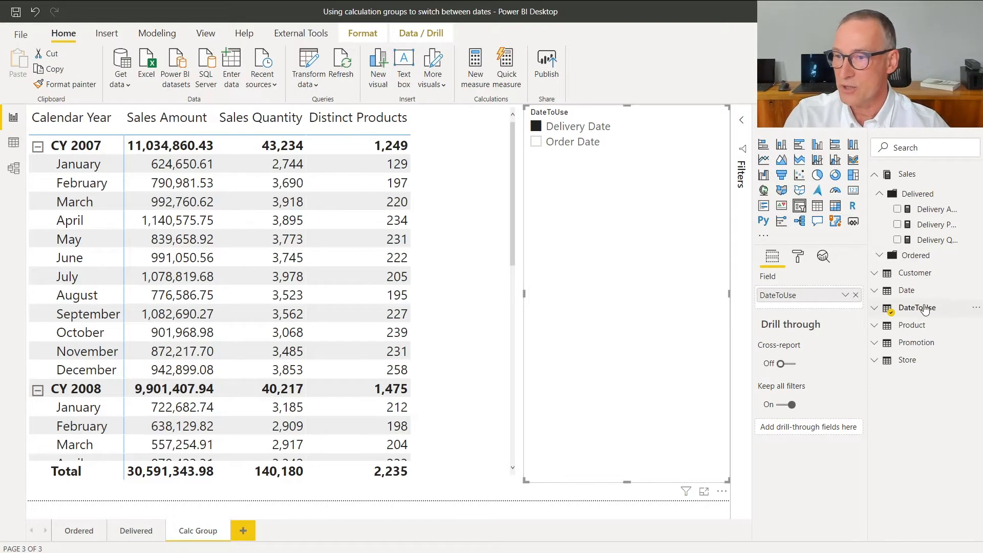
- Delete the DateToUse table from Fields, leaving the slicer with a broken-field error
{"action": "right_click", "coordinate": [918, 307]}
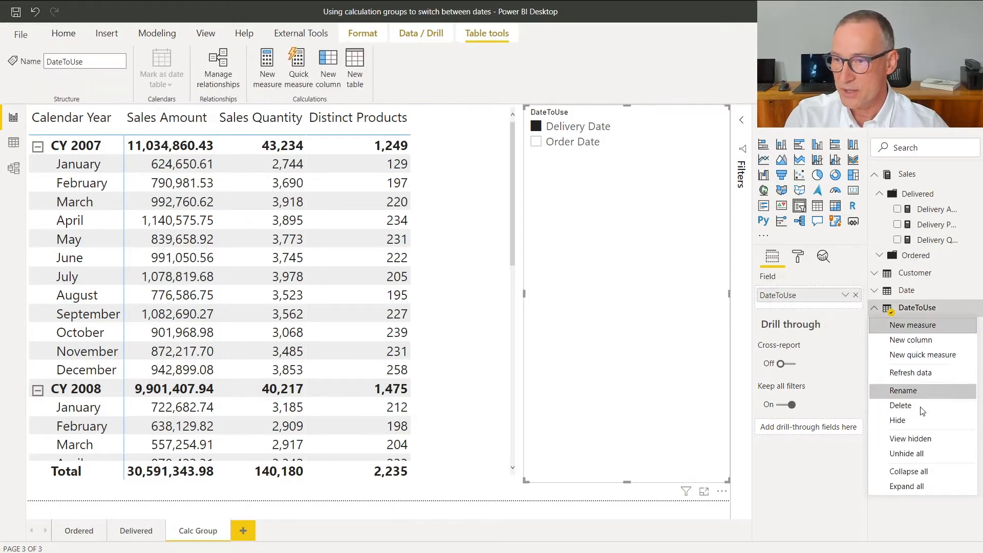
{"action": "left_click", "coordinate": [900, 406]}
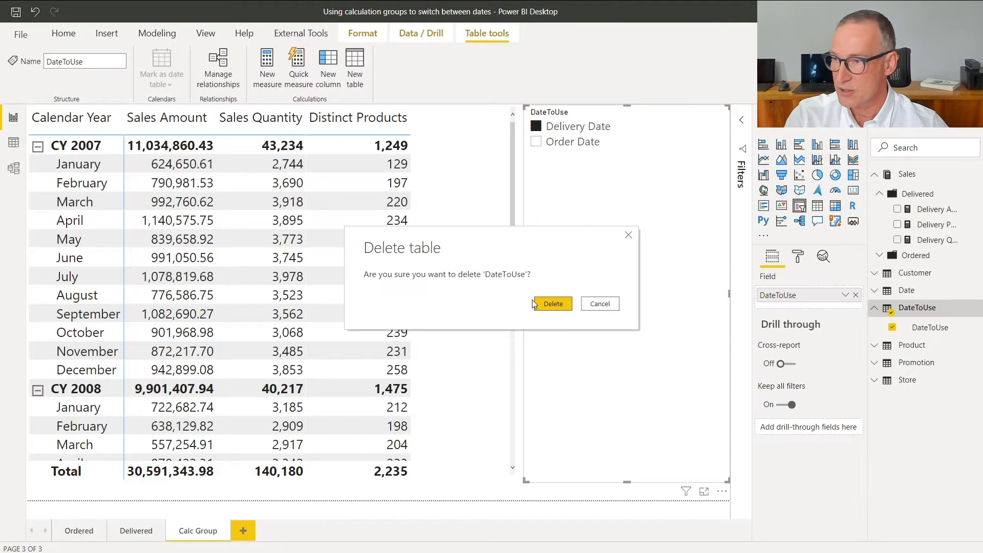
{"action": "left_click", "coordinate": [552, 303]}
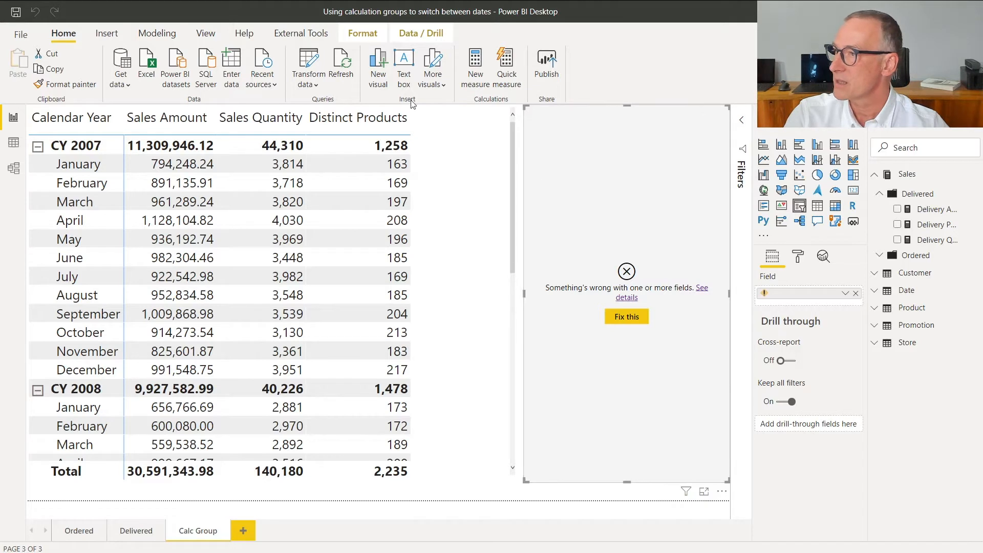
{"action": "left_click", "coordinate": [300, 33]}
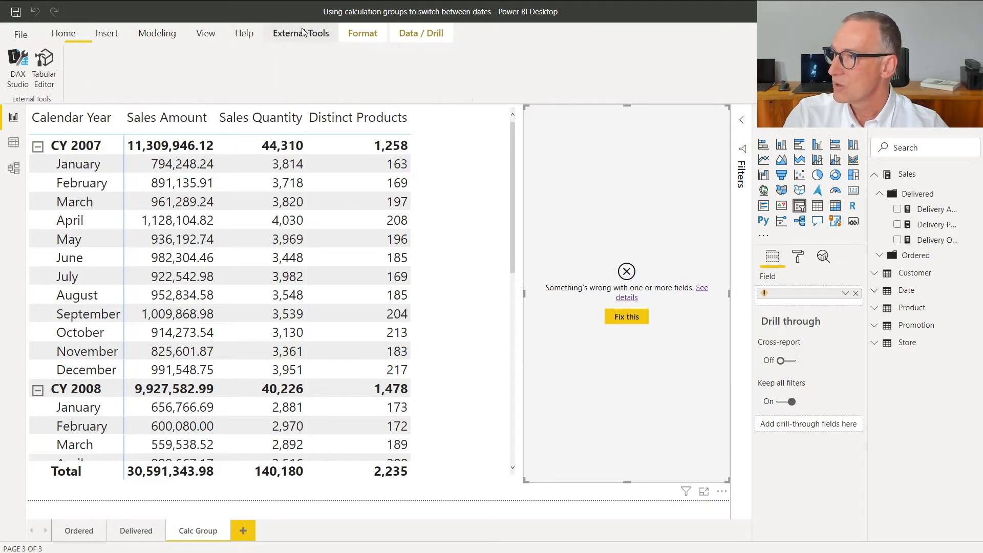
- Launch Tabular Editor on the model and expand the Tables folder listing its six tables
{"action": "left_click", "coordinate": [300, 33]}
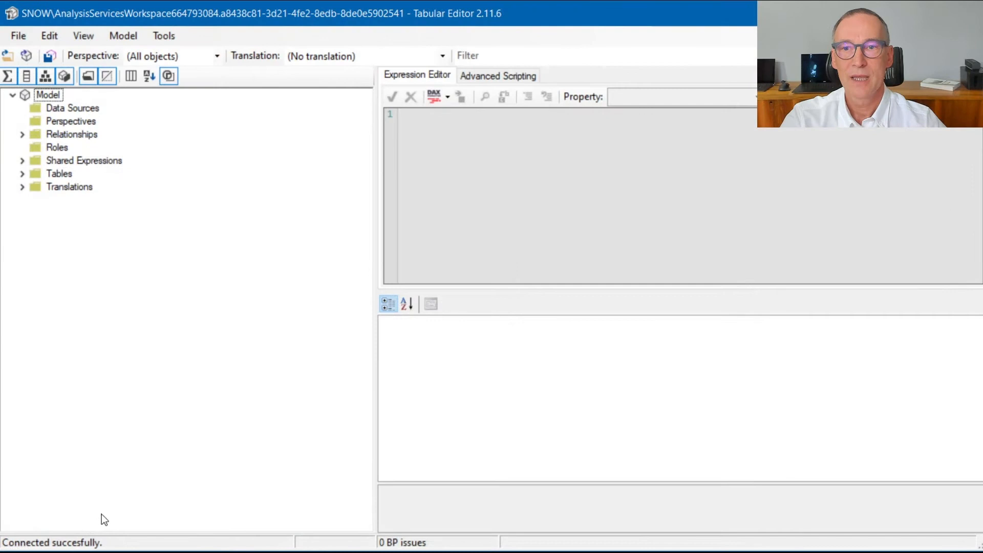
{"action": "left_click", "coordinate": [21, 160]}
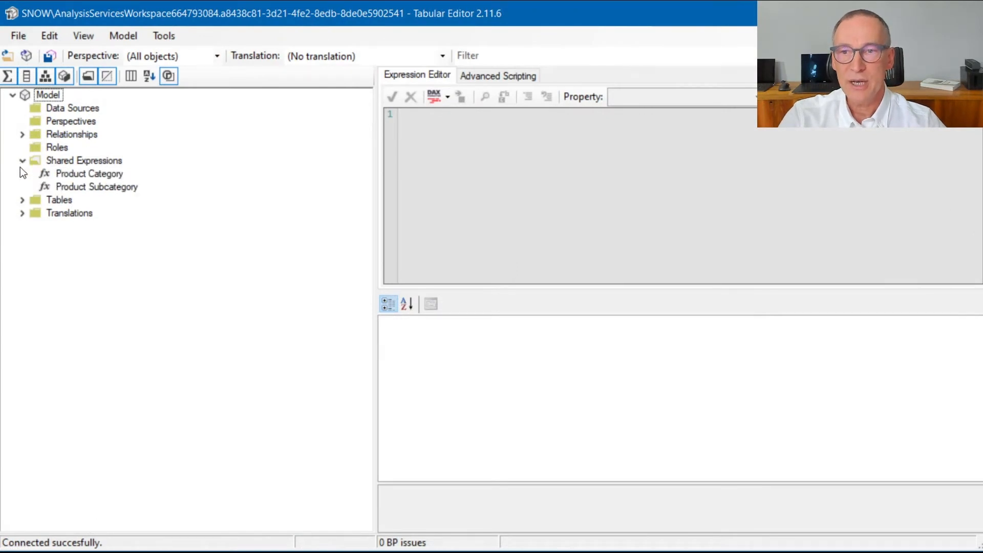
{"action": "left_click", "coordinate": [22, 160]}
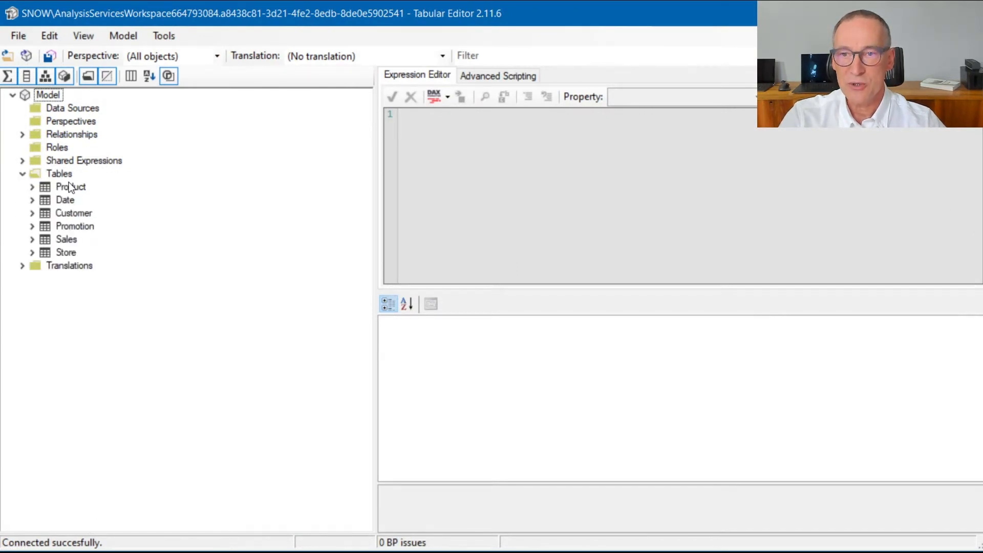
- Create calculation group DateToUse under Tables and rename its column to DateToUse
{"action": "right_click", "coordinate": [59, 173]}
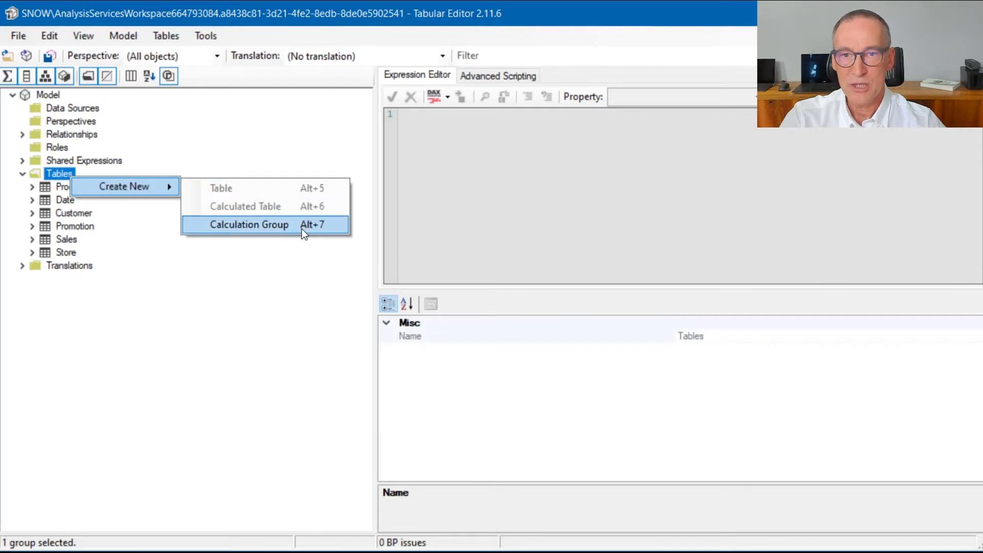
{"action": "left_click", "coordinate": [249, 224]}
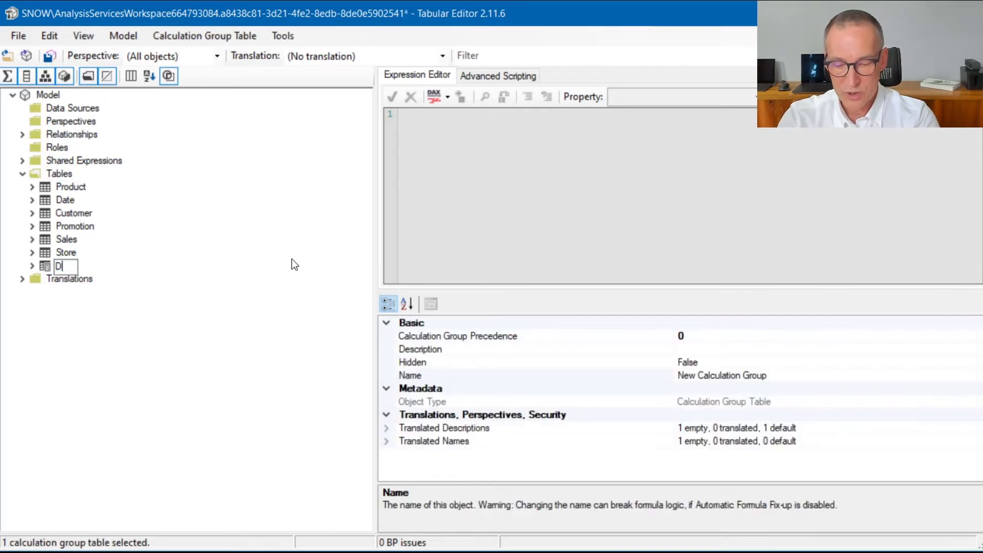
{"action": "type", "text": "ateToUse"}
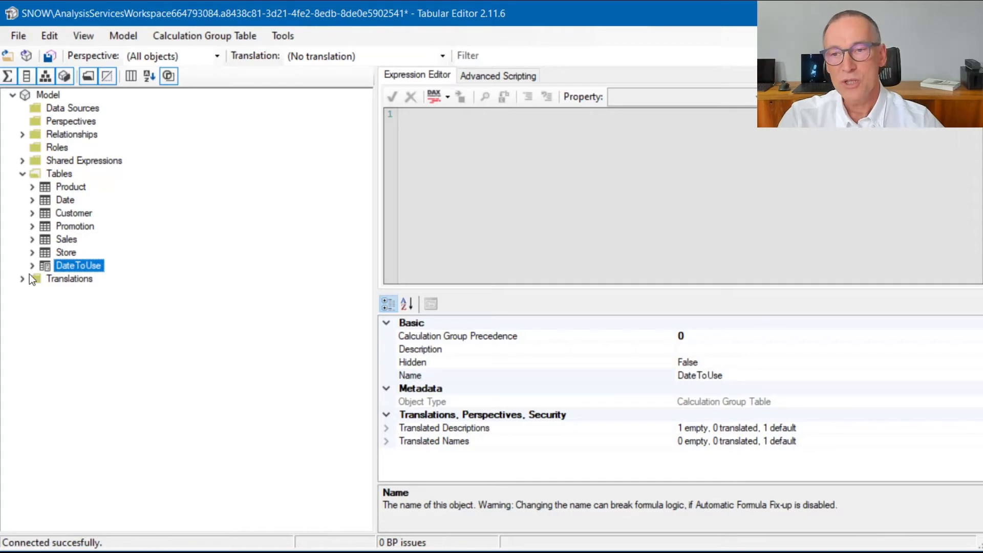
{"action": "left_click", "coordinate": [32, 265]}
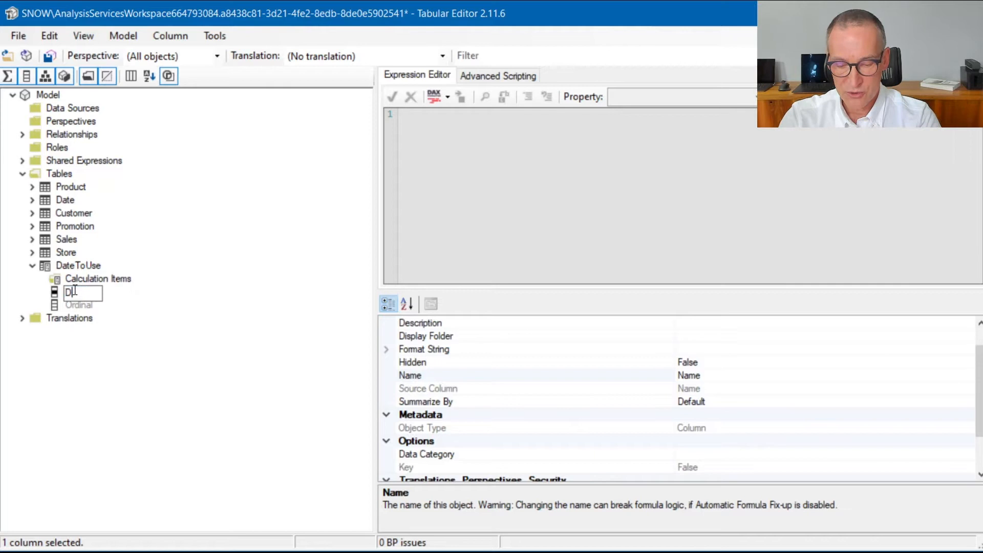
{"action": "type", "text": "DateToUse"}
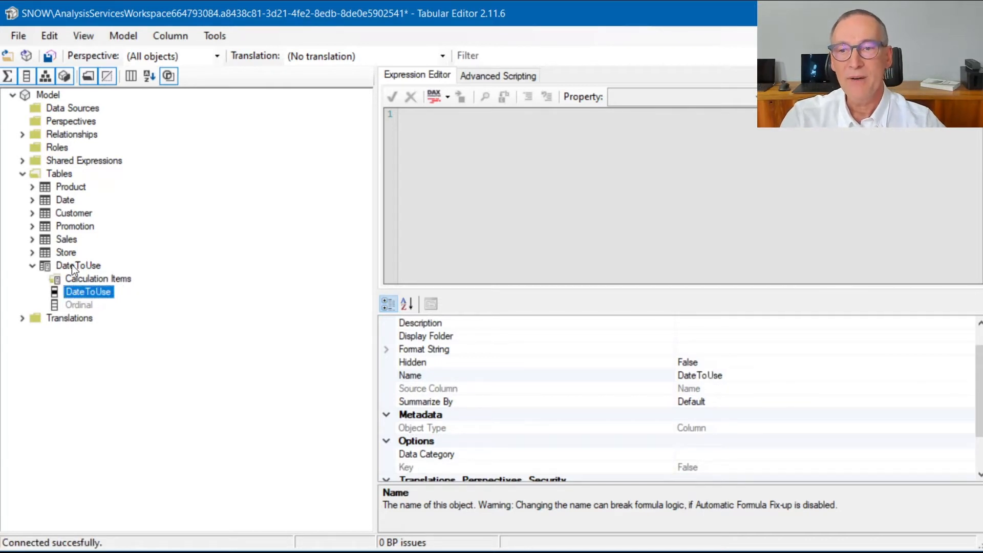
- Add a calculation item to DateToUse with expression SELECTEDMEASURE ()
{"action": "right_click", "coordinate": [78, 265]}
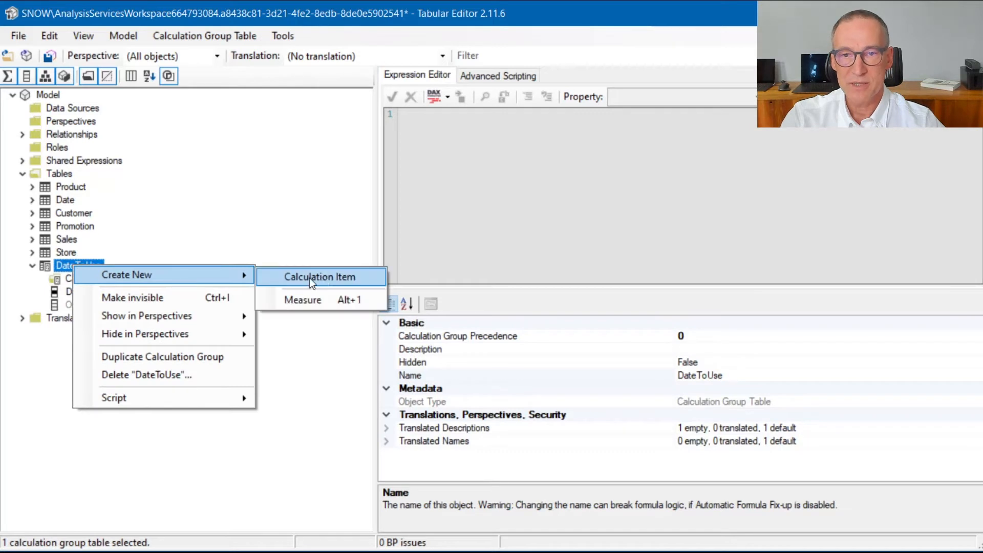
{"action": "left_click", "coordinate": [320, 276]}
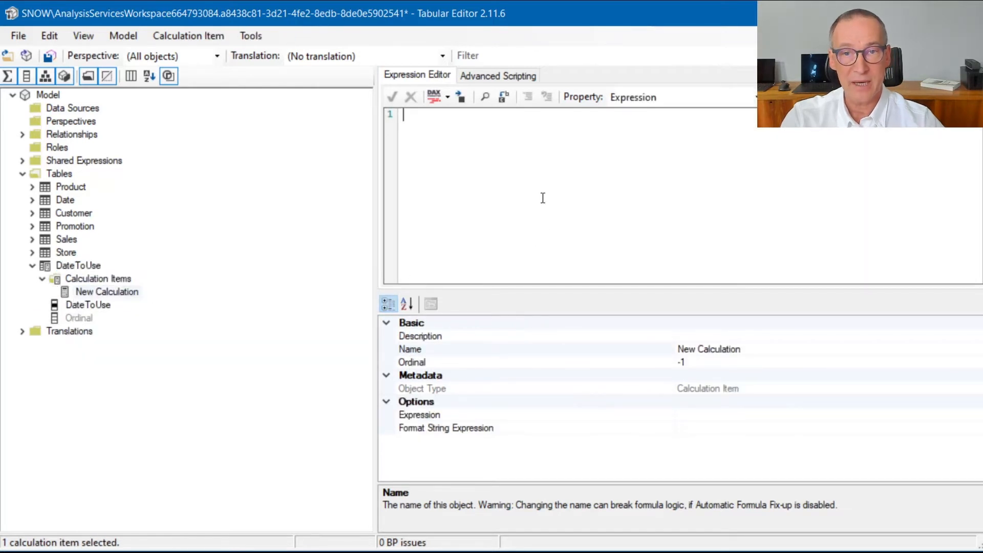
{"action": "type", "text": "SE"}
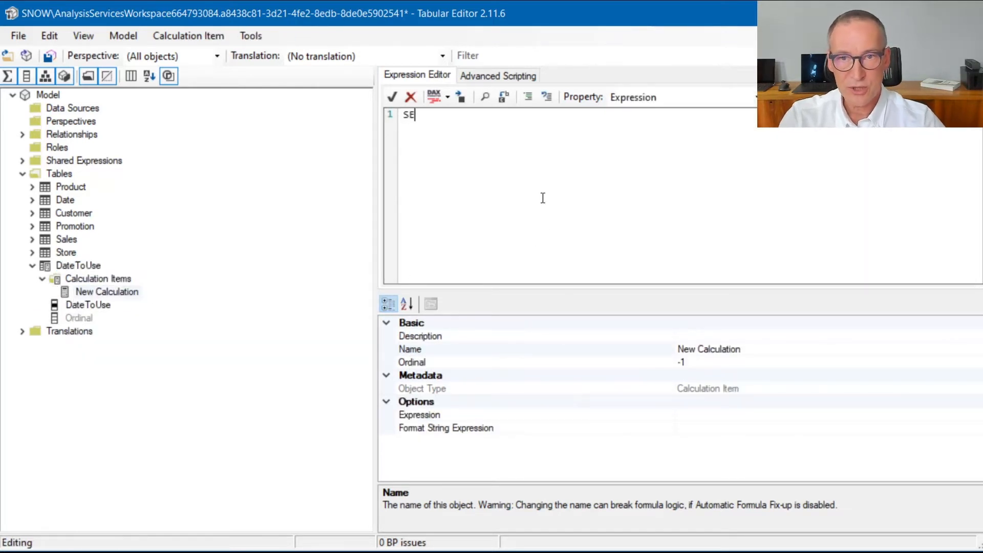
{"action": "type", "text": "LECTE"}
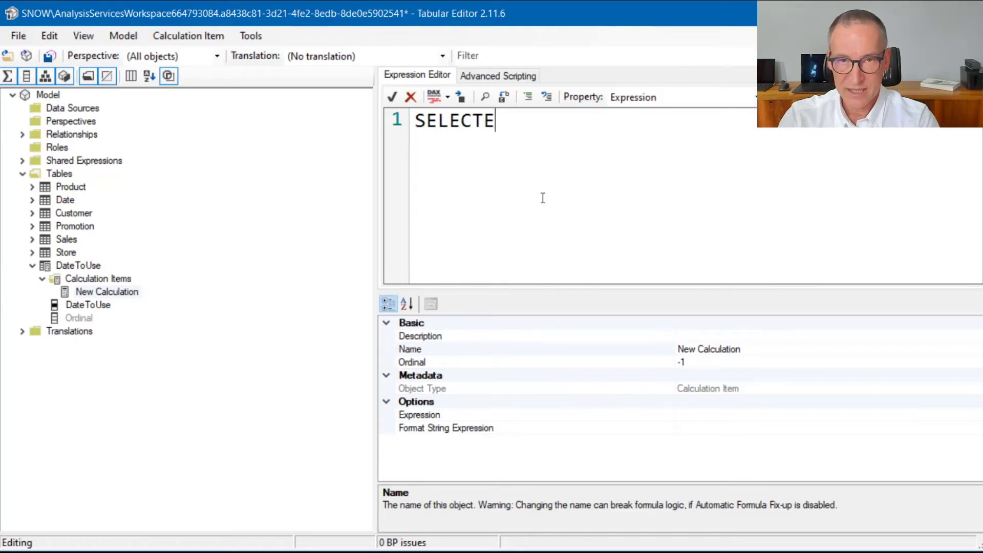
{"action": "type", "text": "DMEASURE ()"}
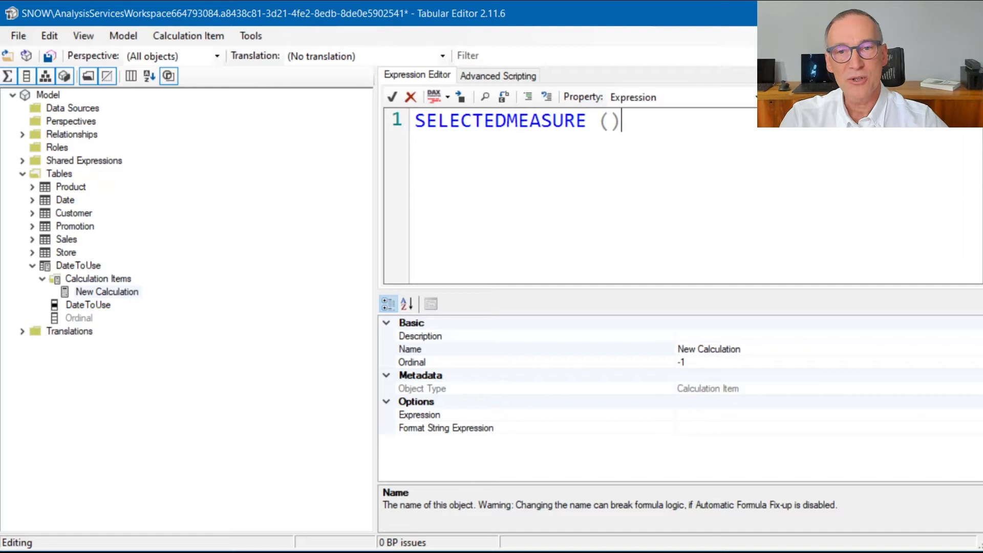
{"action": "left_click", "coordinate": [393, 96]}
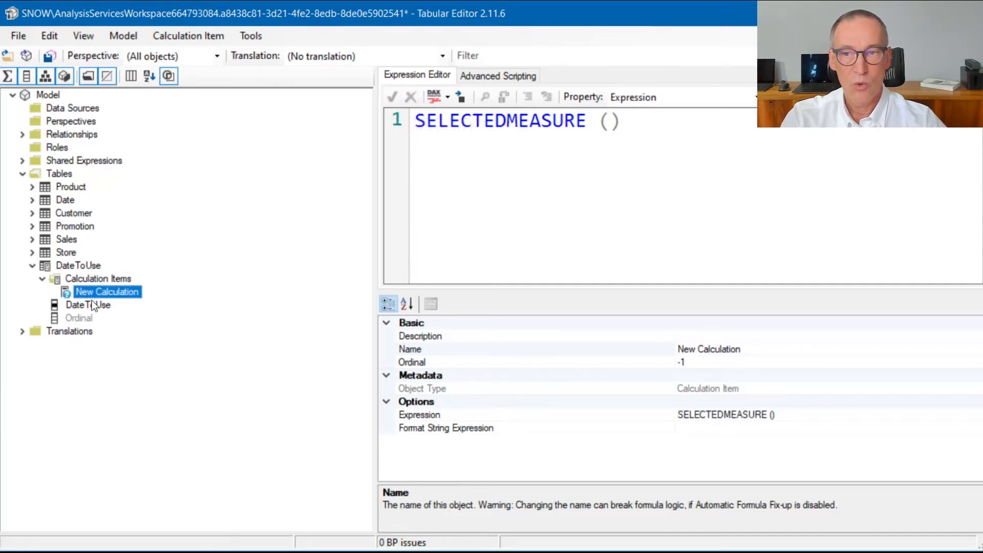
- Rename the new calculation item to Order Date
{"action": "right_click", "coordinate": [105, 291]}
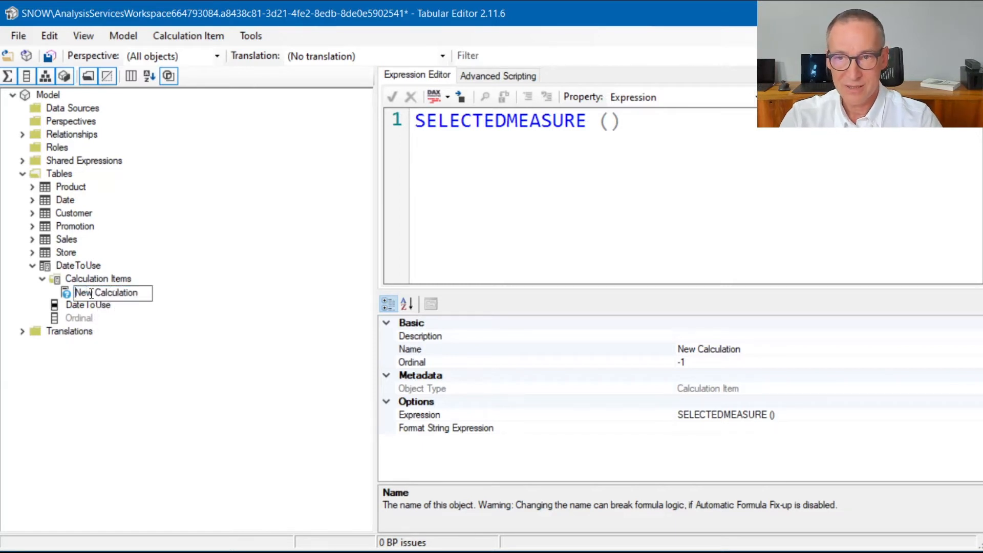
{"action": "type", "text": "Order Date"}
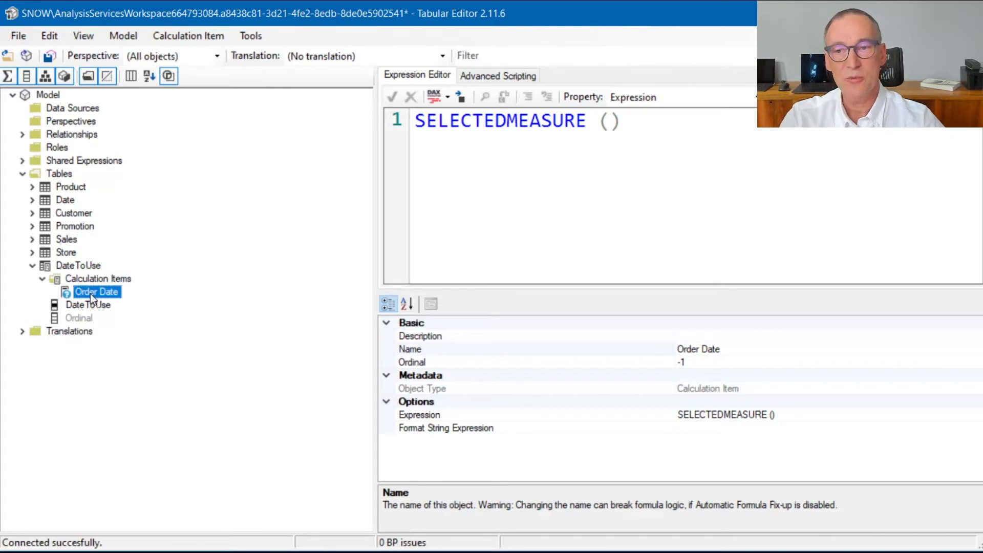
{"action": "left_click", "coordinate": [17, 35]}
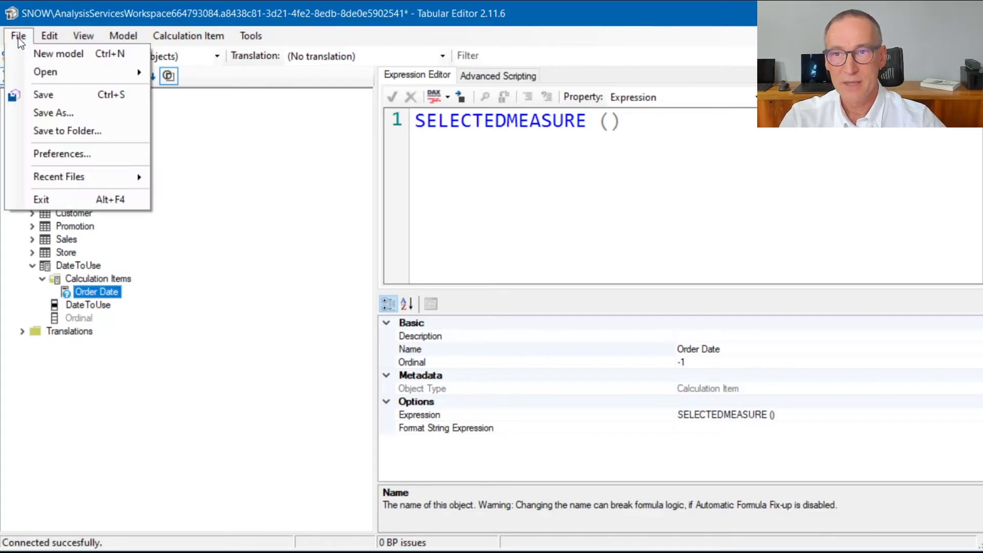
- Save the model from Tabular Editor so the DateToUse slicer lists Order Date
{"action": "left_click", "coordinate": [43, 94]}
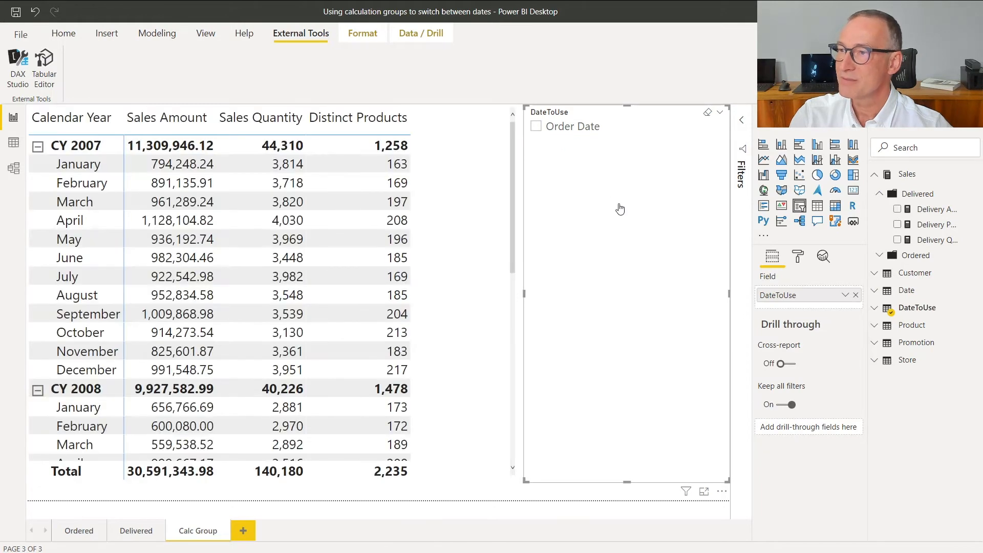
{"action": "mouse_move", "coordinate": [566, 147]}
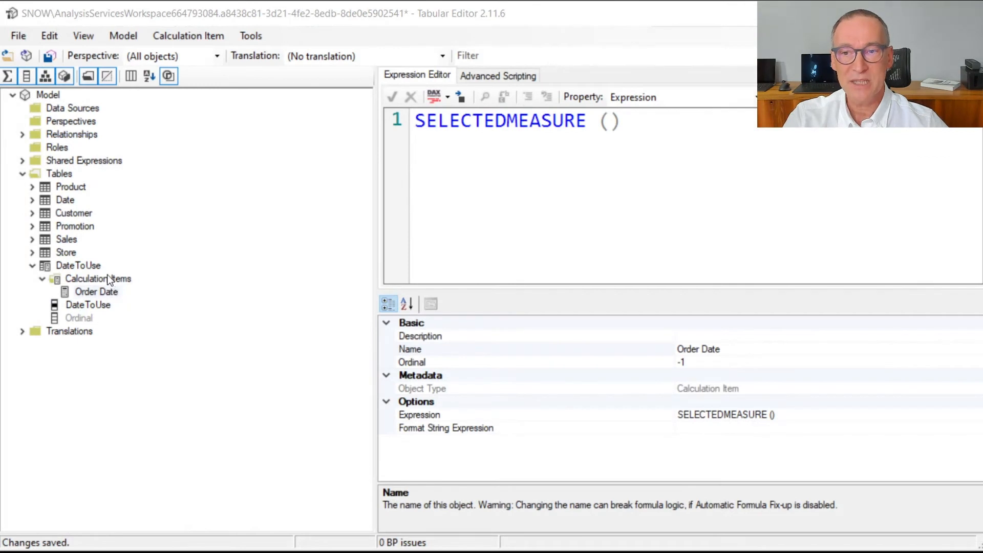
- Add a second calculation item to DateToUse and name it Delivery Date
{"action": "right_click", "coordinate": [79, 265]}
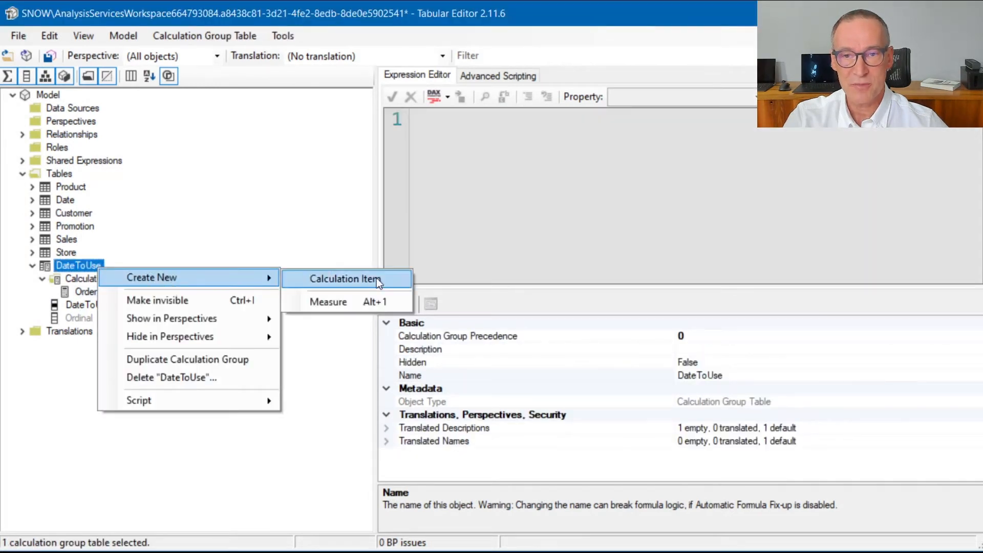
{"action": "left_click", "coordinate": [344, 279]}
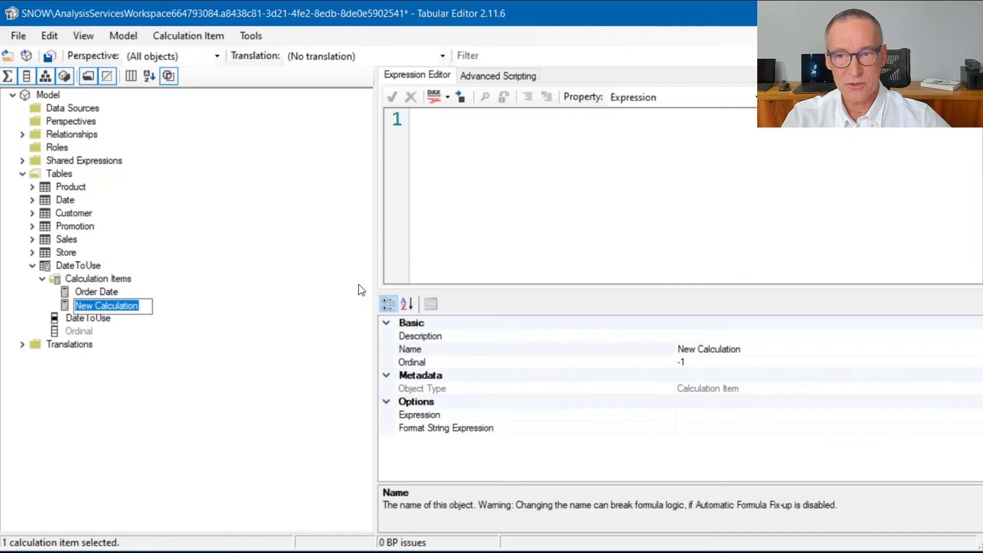
{"action": "type", "text": "Delivery Date"}
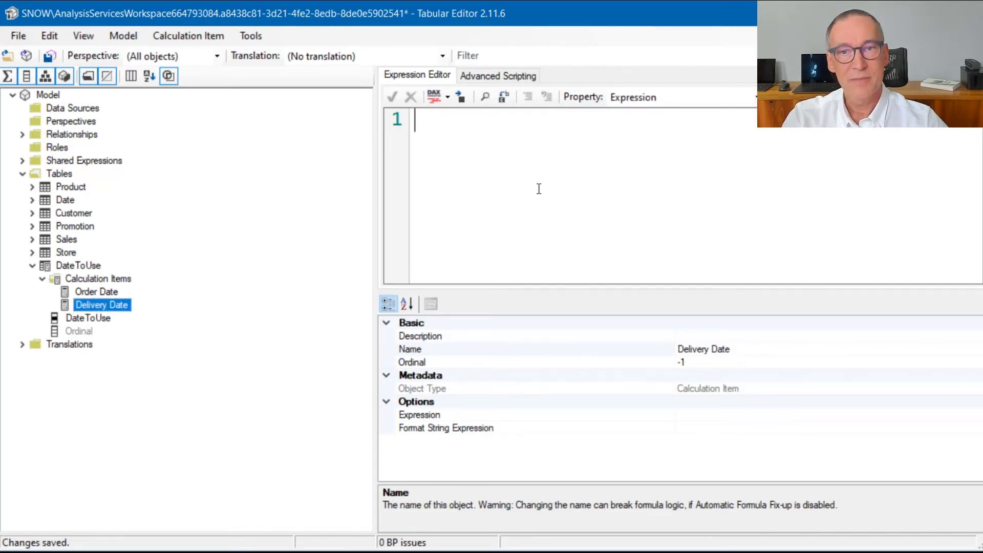
- Enter CALCULATE ( SELECTEDMEASURE (), USERELATIONSHIP ( Sales[Delivery Date], 'Date'[Date] ) ) as the Delivery Date expression
{"action": "type", "text": "CALCULA"}
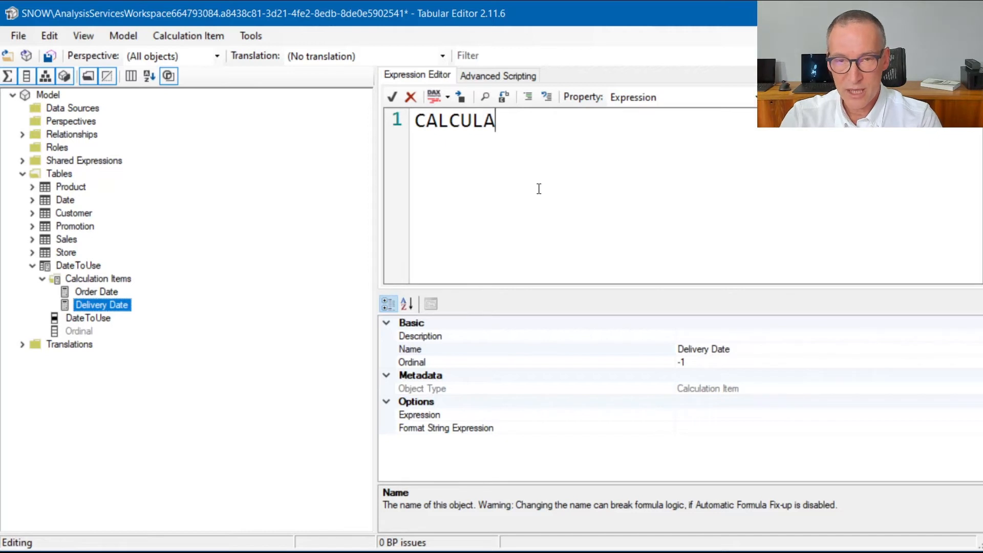
{"action": "type", "text": "TE ("}
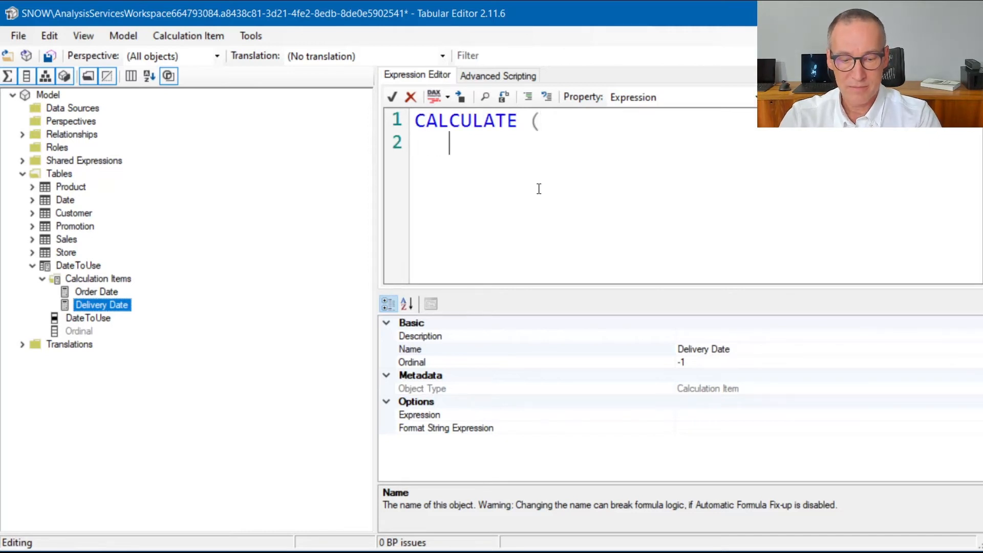
{"action": "type", "text": "SELECTEDME"}
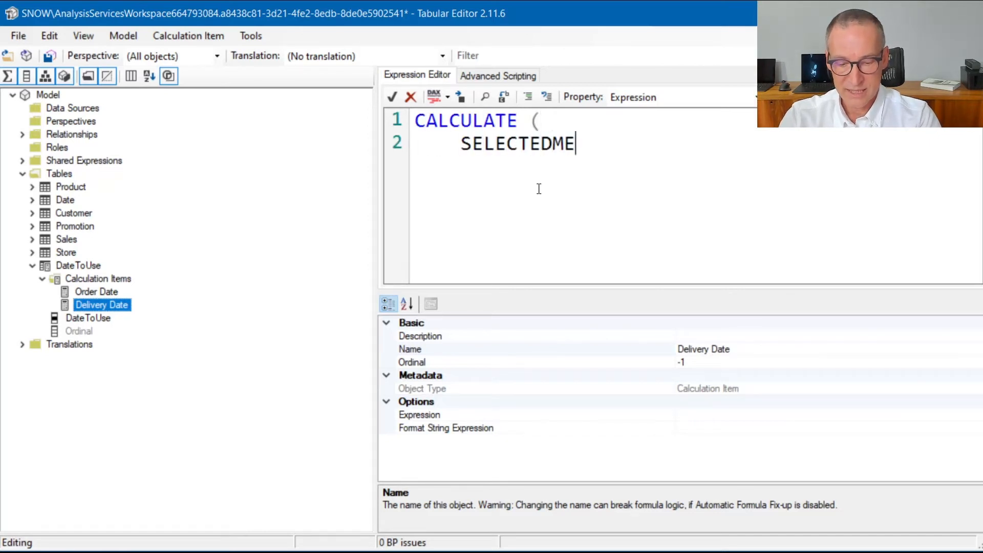
{"action": "type", "text": "ASURE (),"}
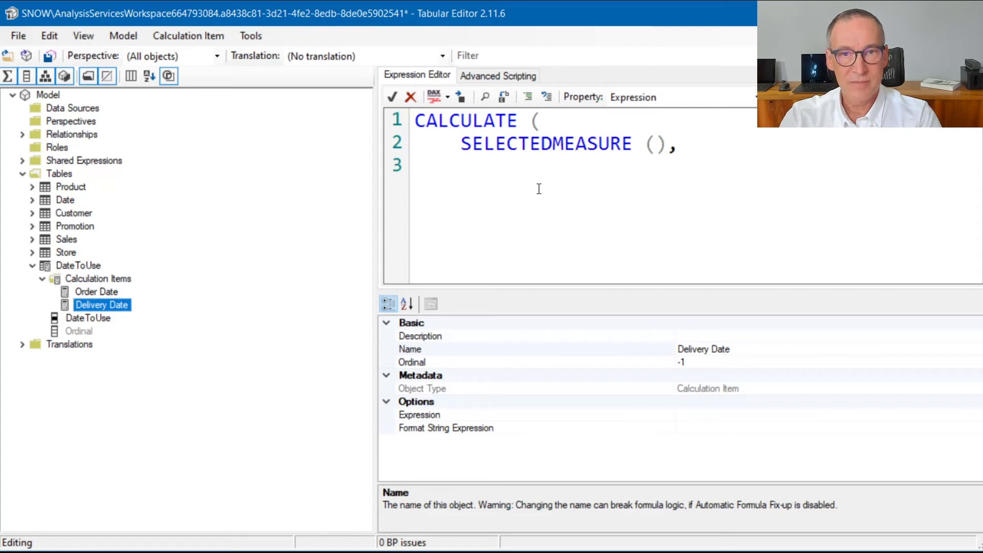
{"action": "type", "text": "USERELATIO"}
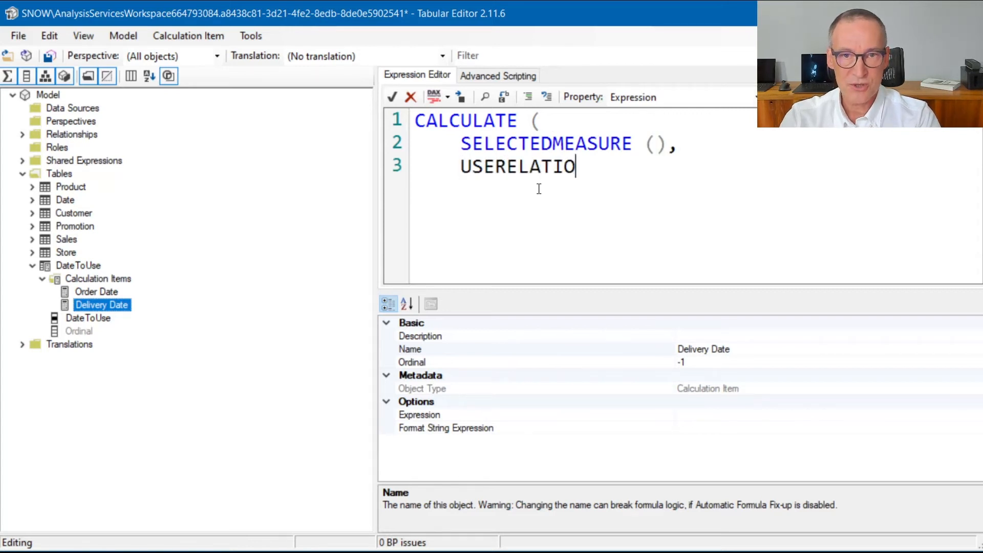
{"action": "type", "text": "NSHIP ("}
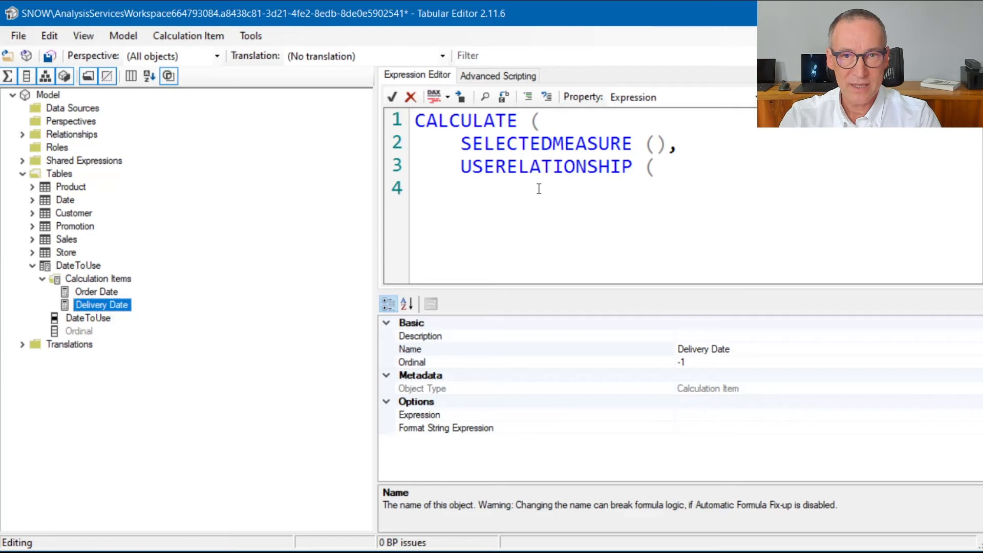
{"action": "type", "text": "S"}
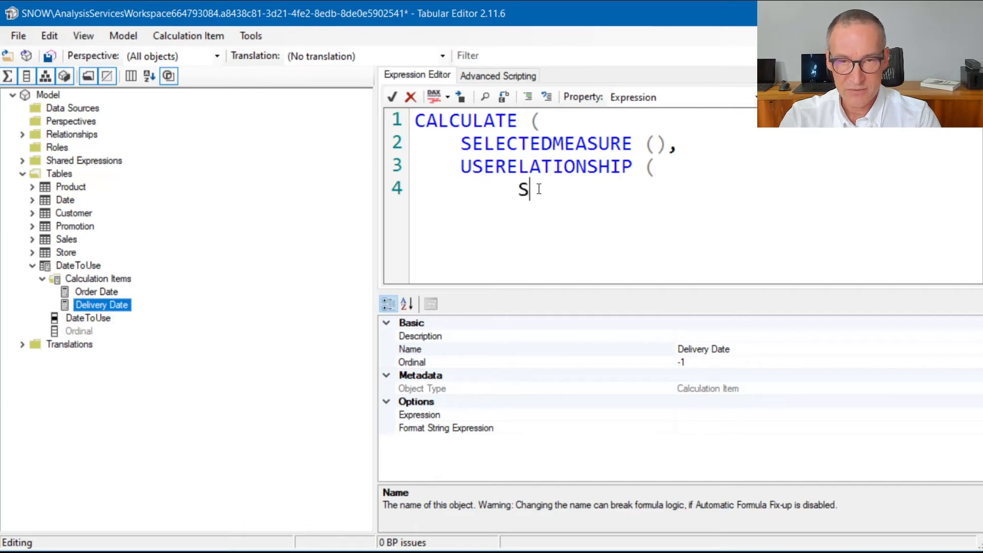
{"action": "type", "text": "ales["}
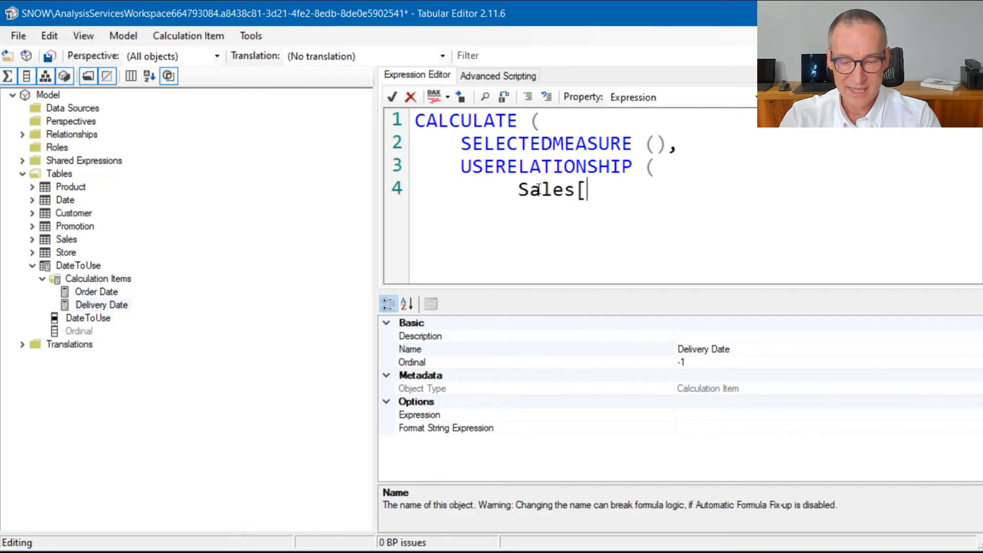
{"action": "type", "text": "Delivery Da"}
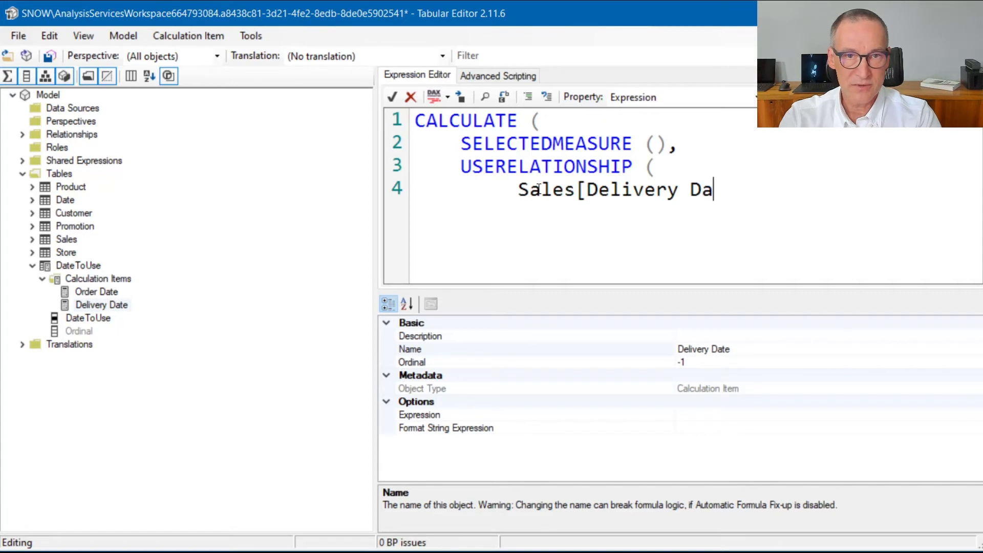
{"action": "type", "text": "te],"}
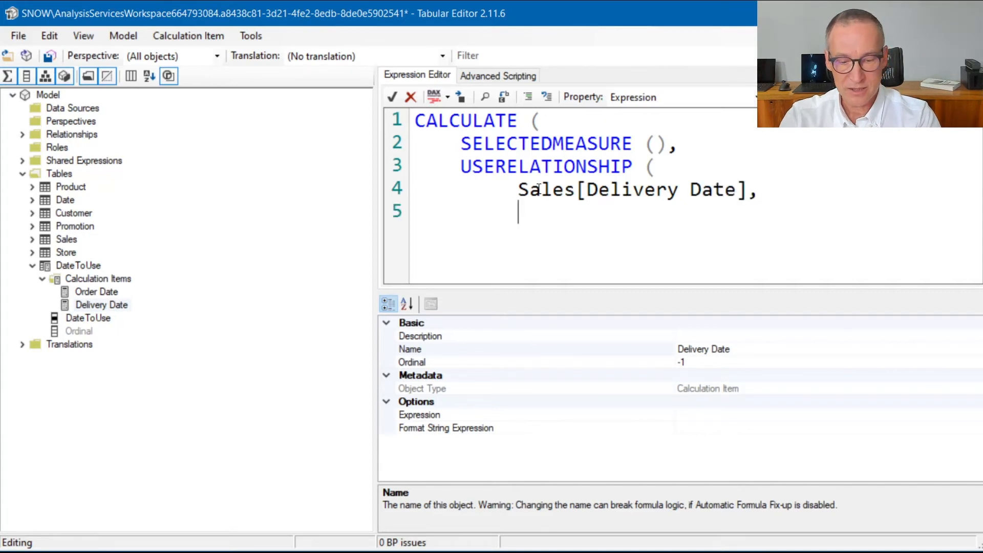
{"action": "type", "text": "'Date'"}
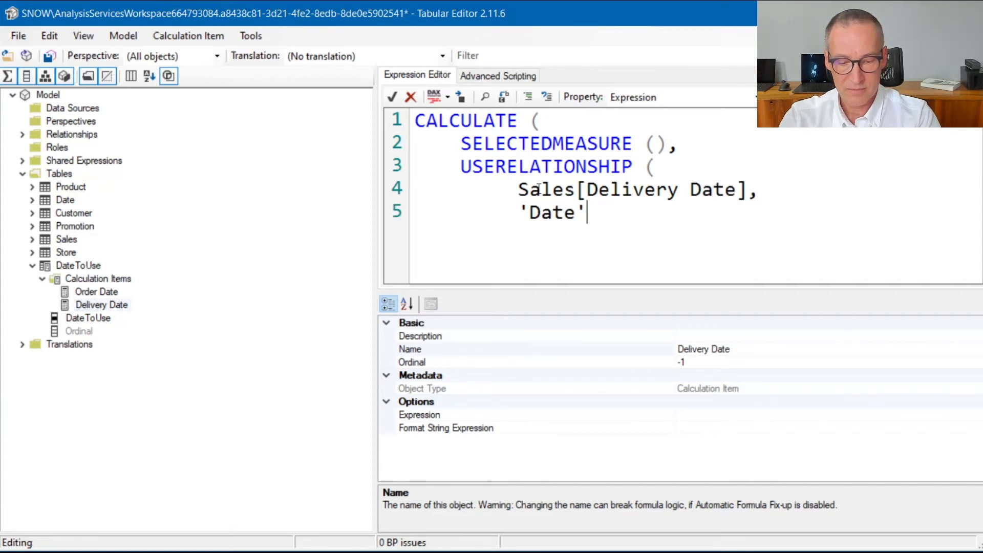
{"action": "type", "text": "[Date]"}
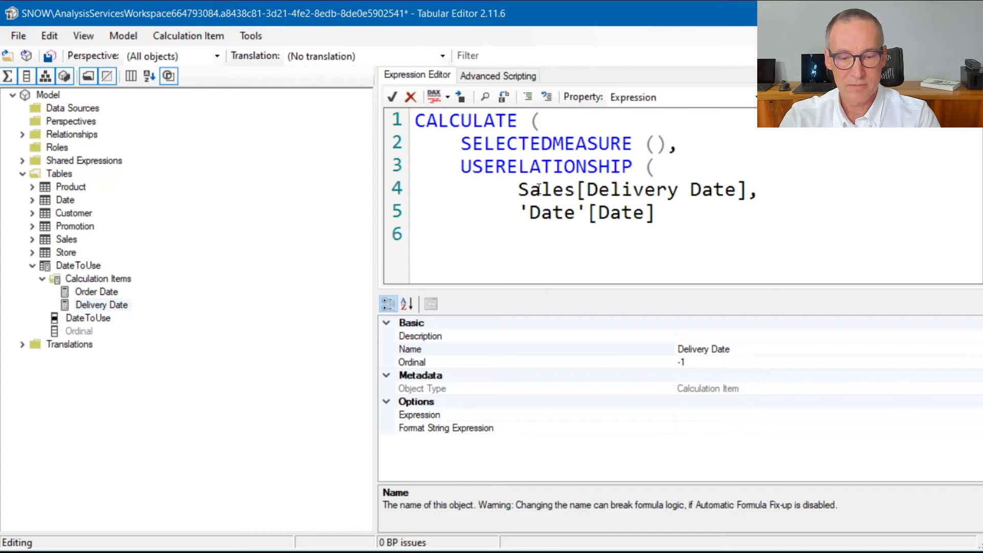
{"action": "type", "text": ")"}
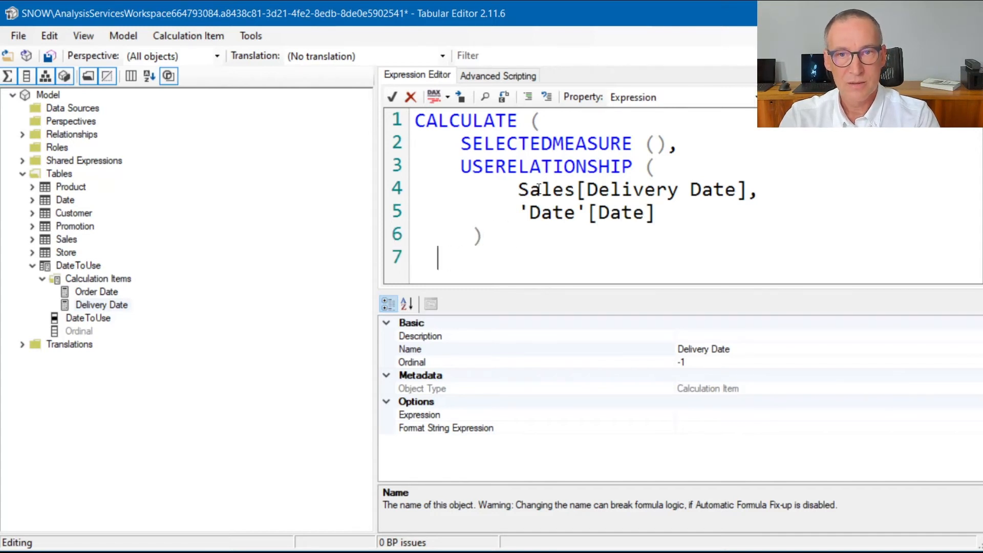
{"action": "type", "text": ")"}
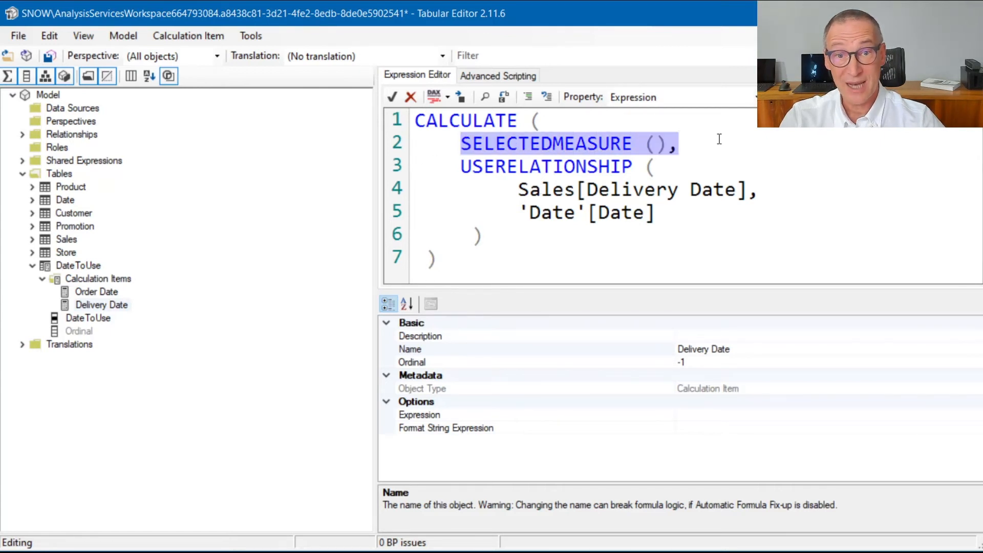
{"action": "left_click", "coordinate": [461, 166]}
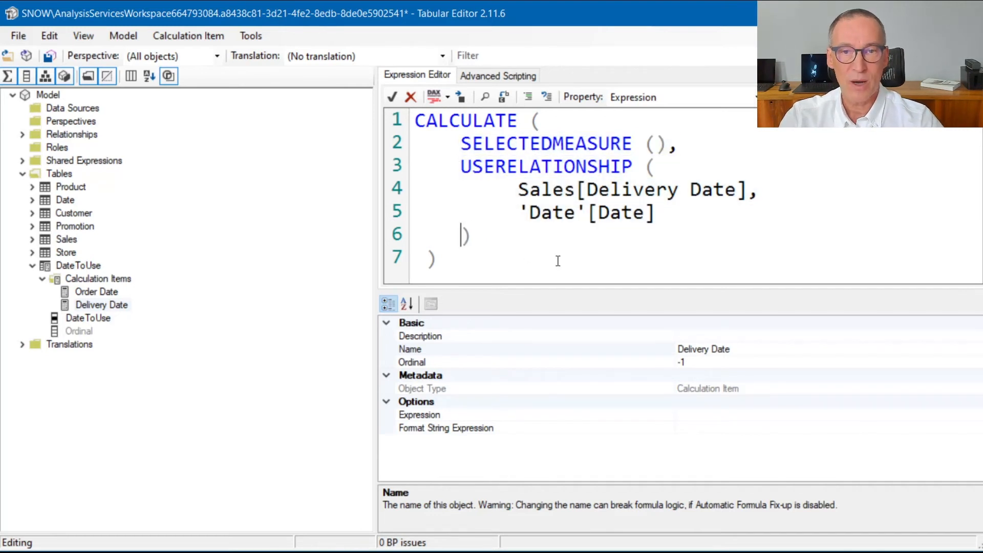
{"action": "left_click", "coordinate": [392, 96]}
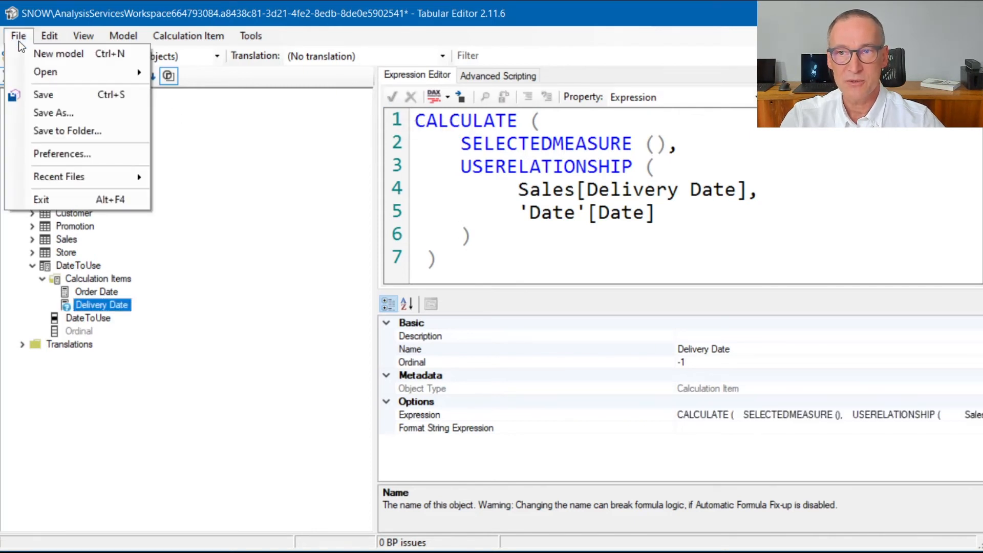
- Save the model, refresh calculation groups, and select Delivery Date in the DateToUse slicer
{"action": "left_click", "coordinate": [43, 94]}
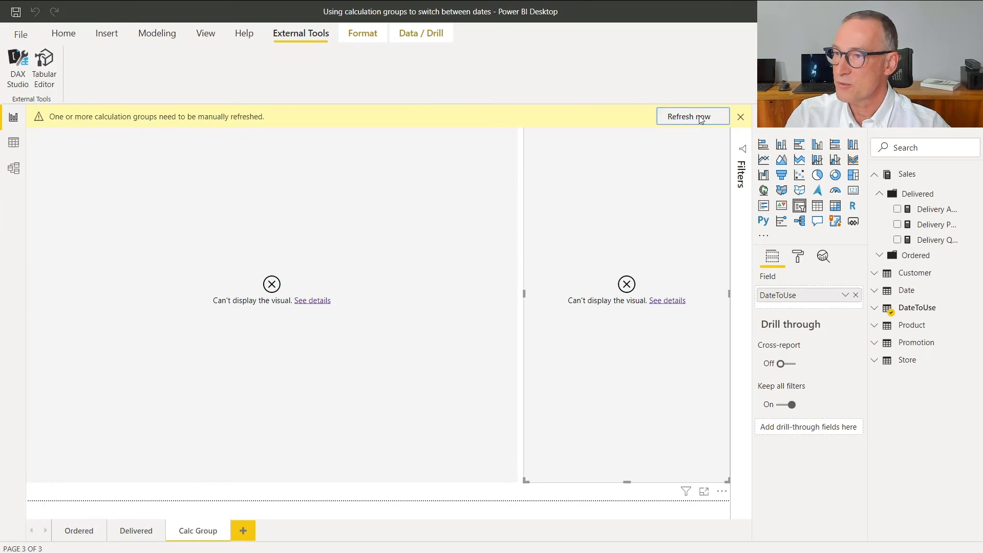
{"action": "left_click", "coordinate": [692, 117]}
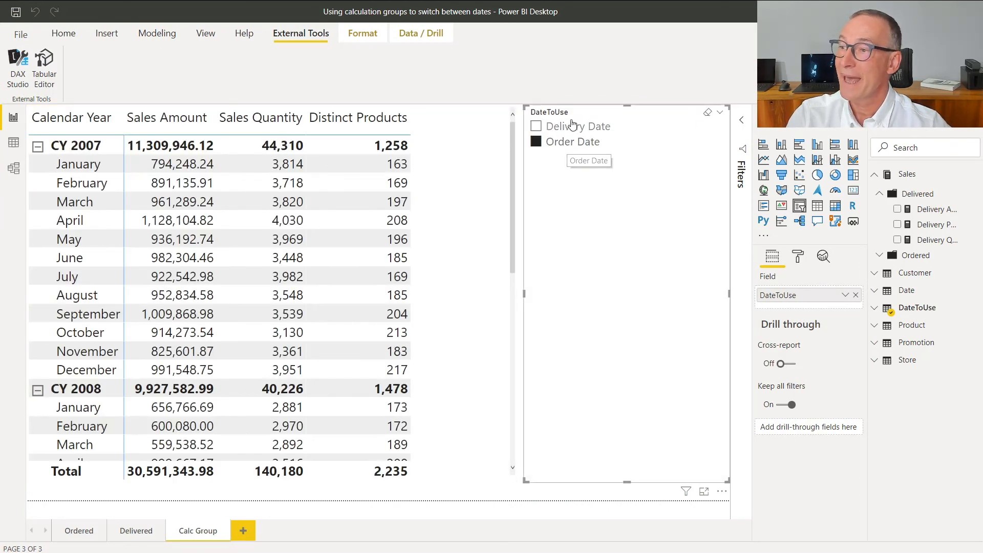
{"action": "mouse_move", "coordinate": [571, 126]}
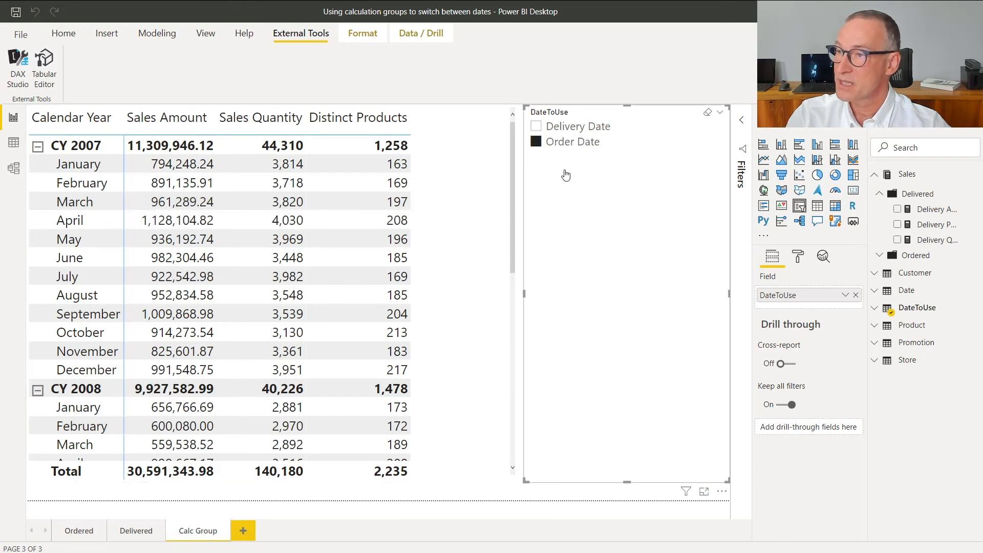
{"action": "left_click", "coordinate": [535, 126]}
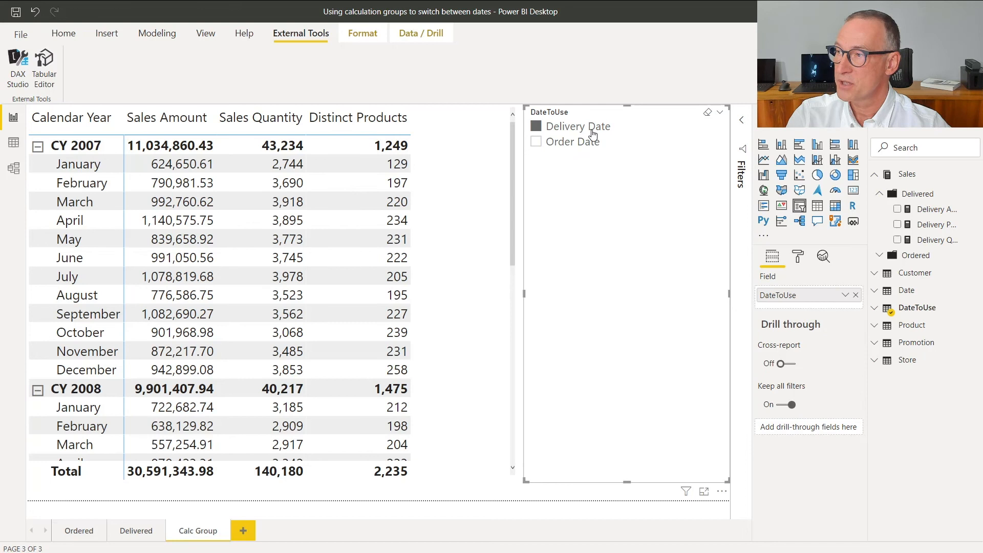